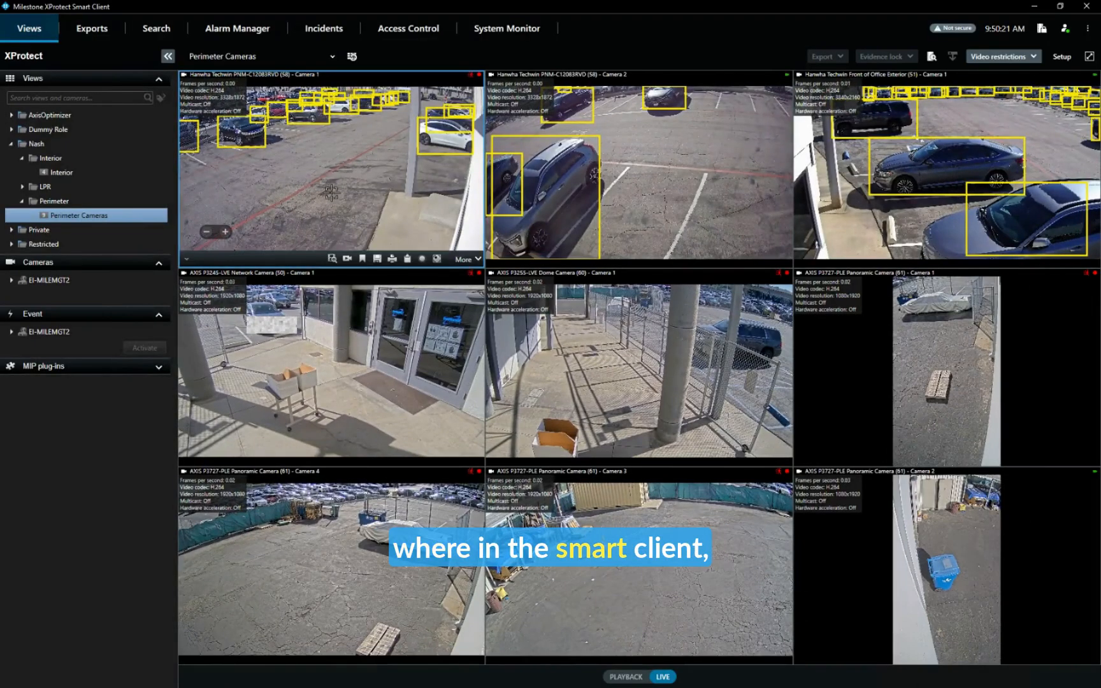
mouse_move(779, 513)
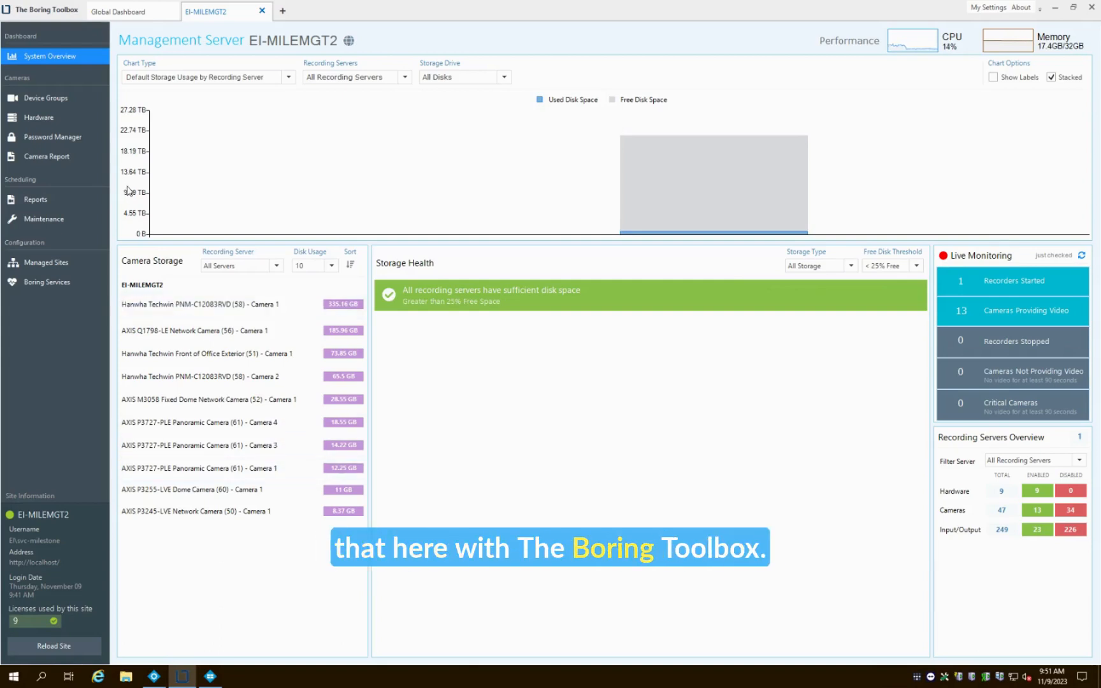
mouse_move(39, 117)
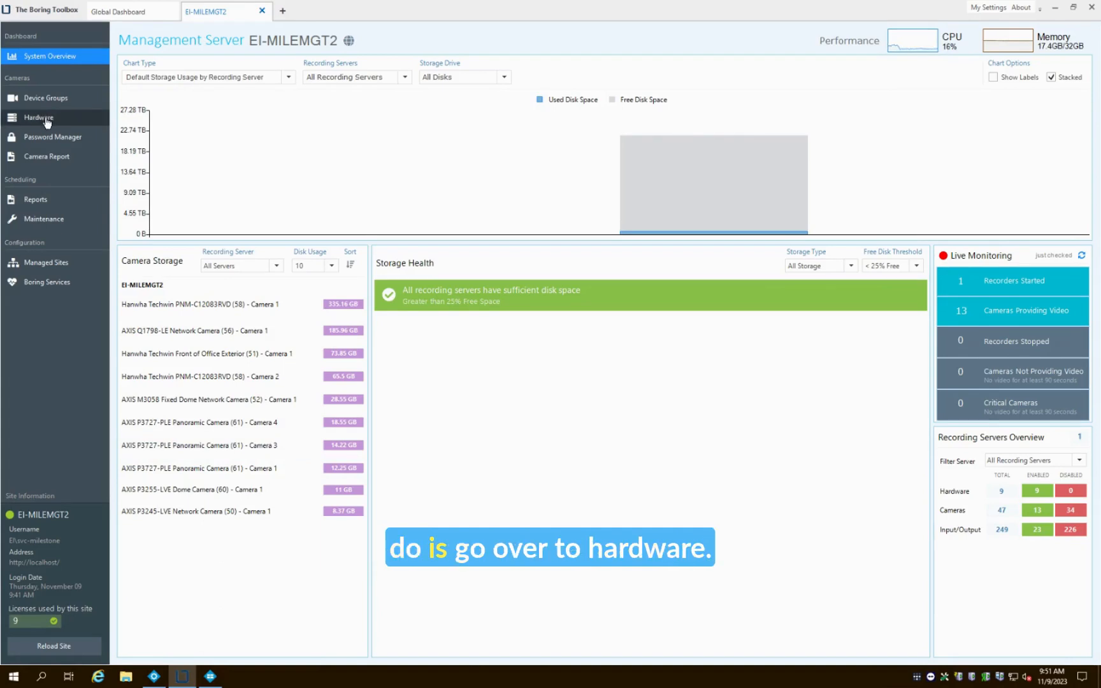
Step: Show the recording server's camera hardware list from the Hardware page in The Boring Toolbox
click(39, 117)
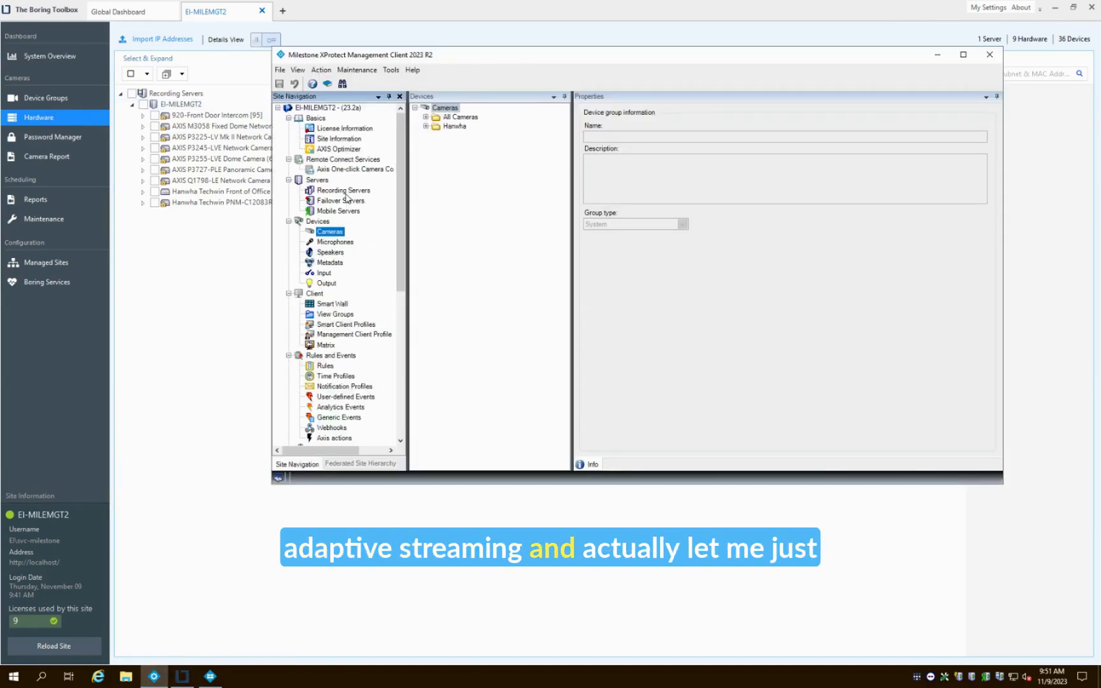
Step: Maximize the Management Client and open AXIS M3058 Camera 1's settings, showing video streams 1–3
click(343, 190)
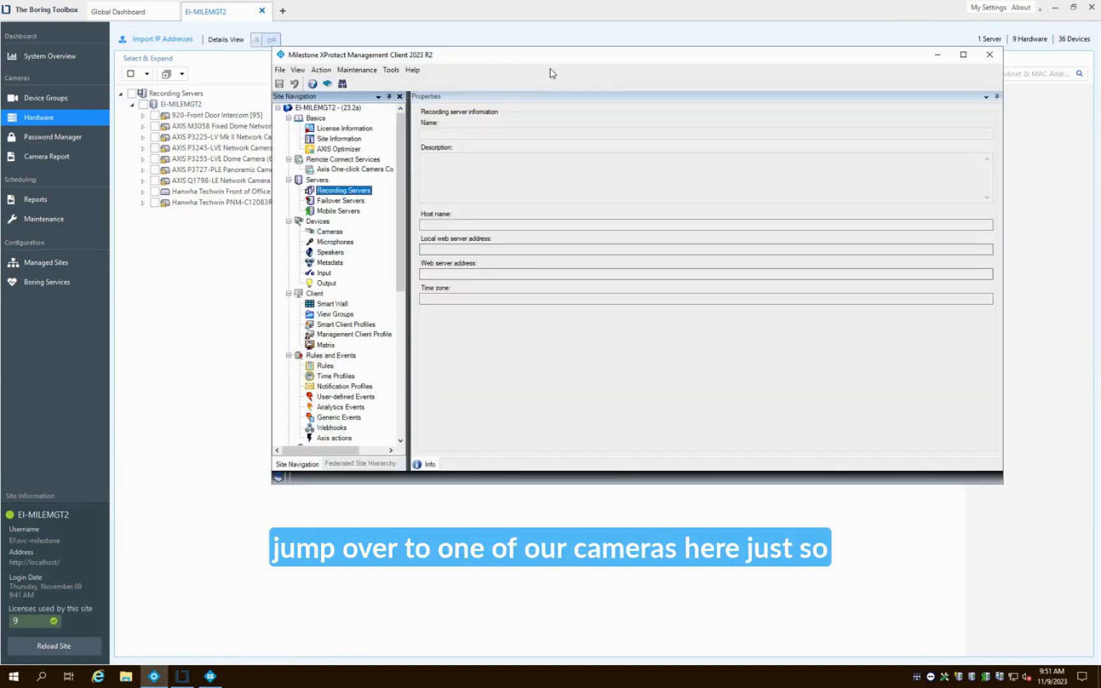
click(962, 55)
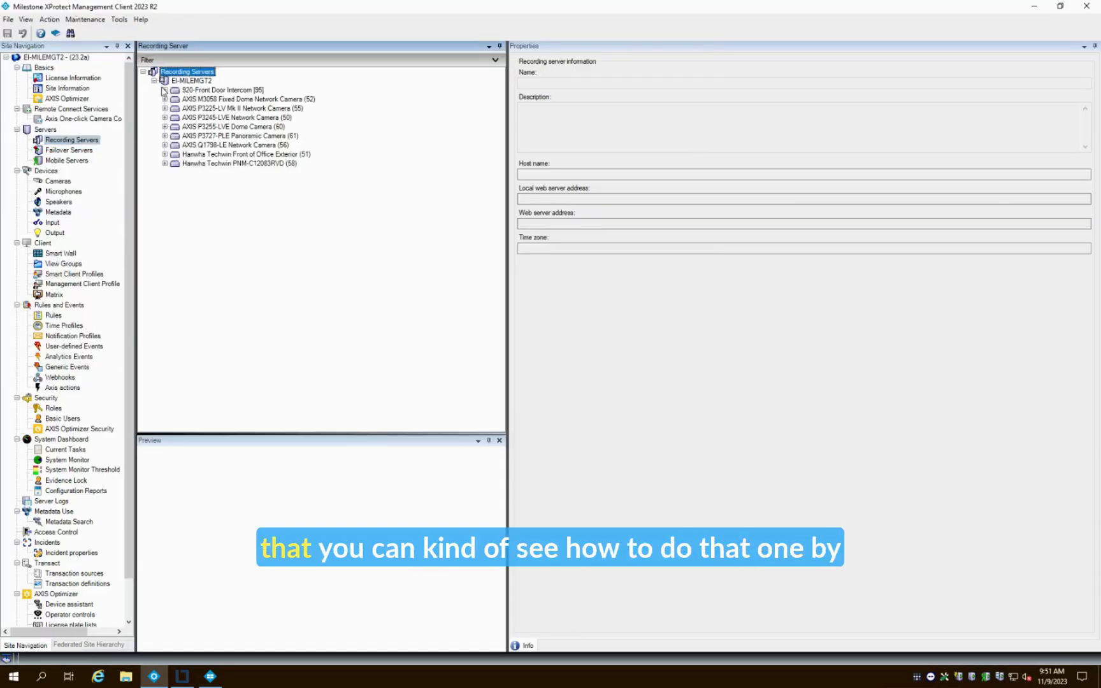
click(165, 99)
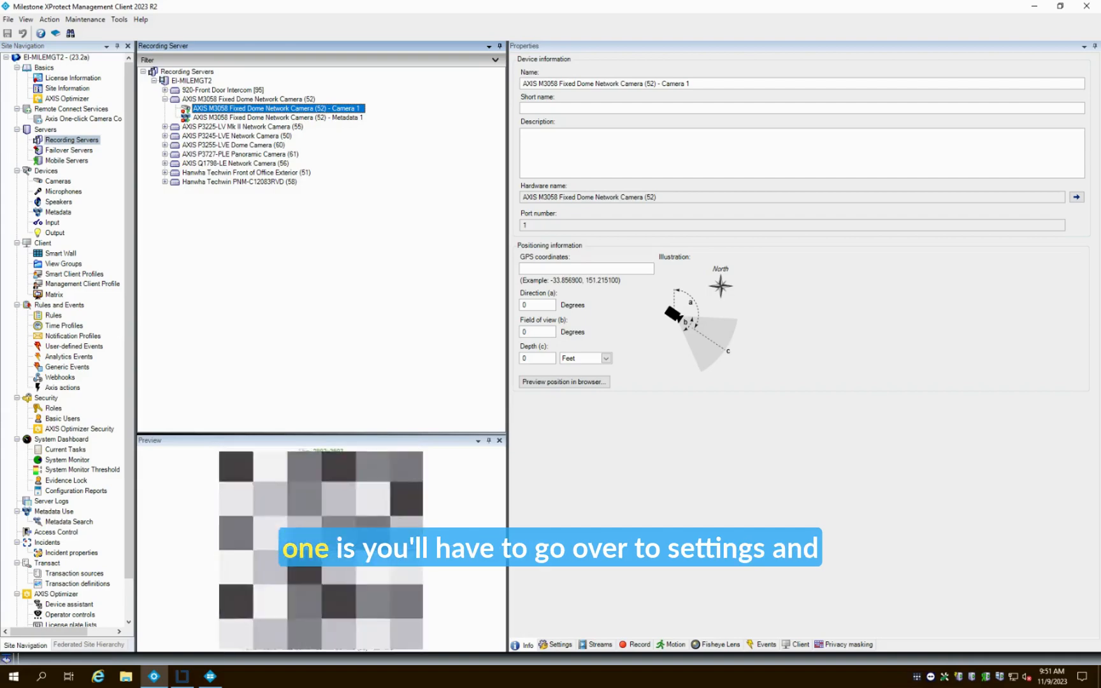
click(560, 645)
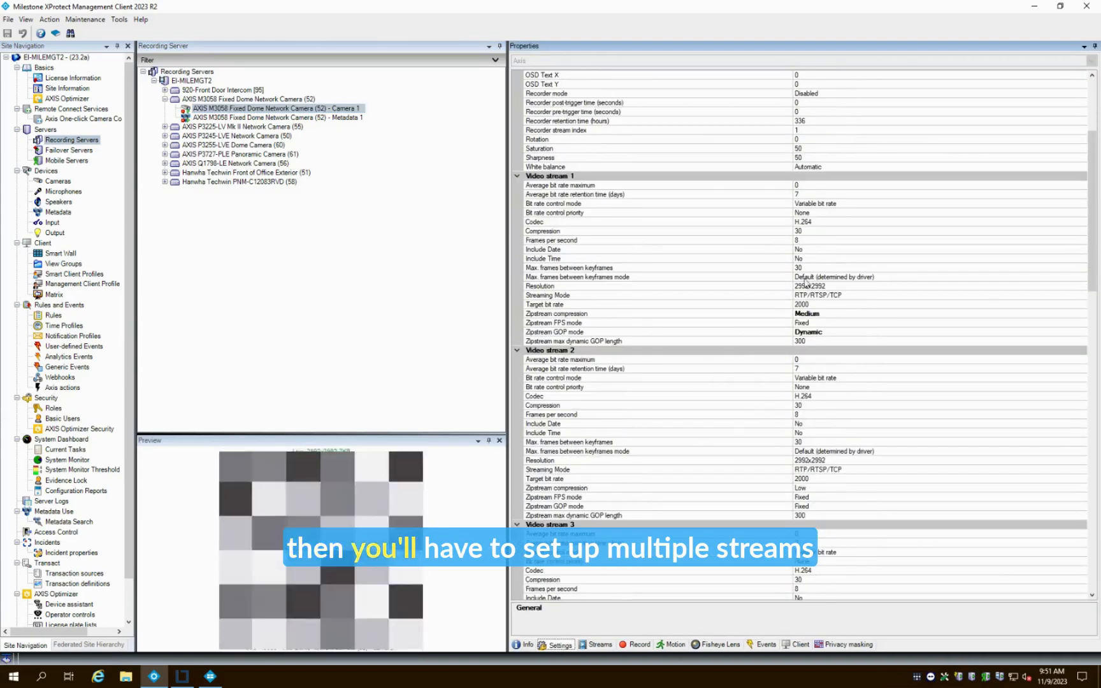
mouse_move(827, 328)
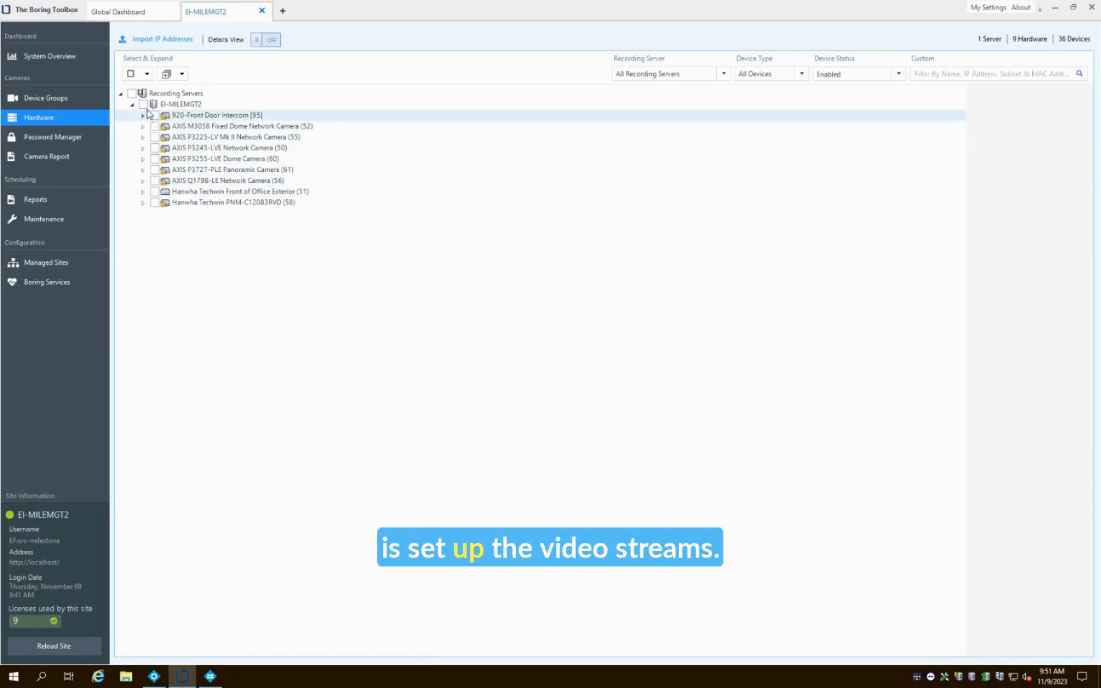
Step: Check all eight cameras under EI-MILEMGT2, leaving out 920-Front Door Intercom
click(144, 104)
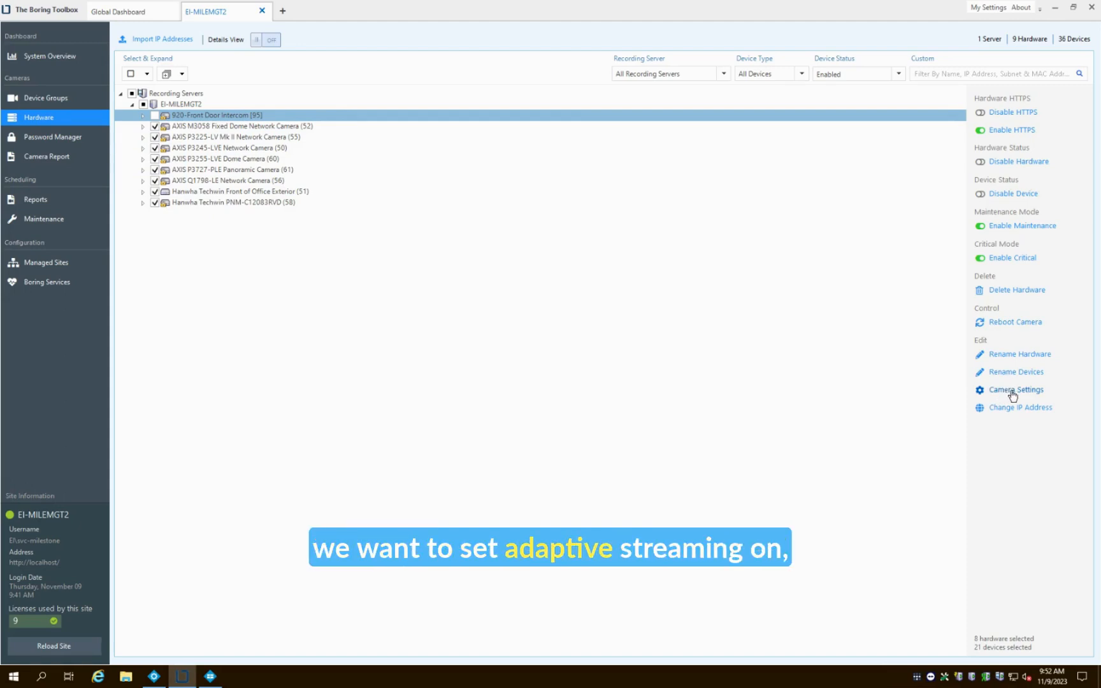
Step: In Camera Settings' FPS tab, apply custom 12 fps to stream 1, then pick streams 2 and 3
click(1017, 390)
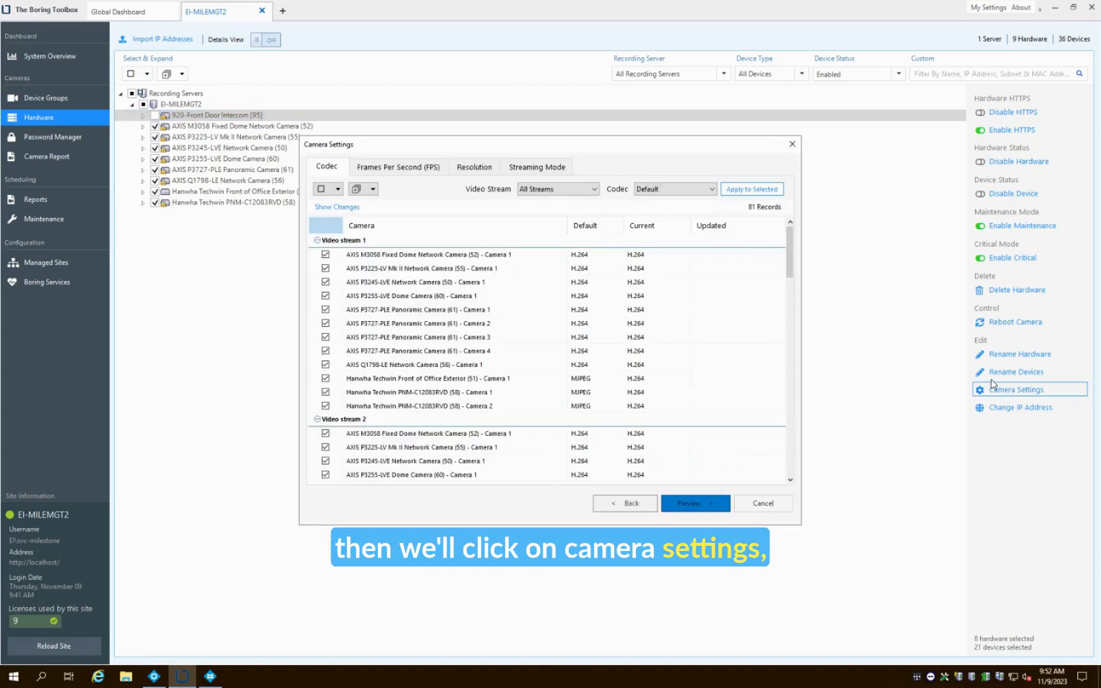
mouse_move(598, 248)
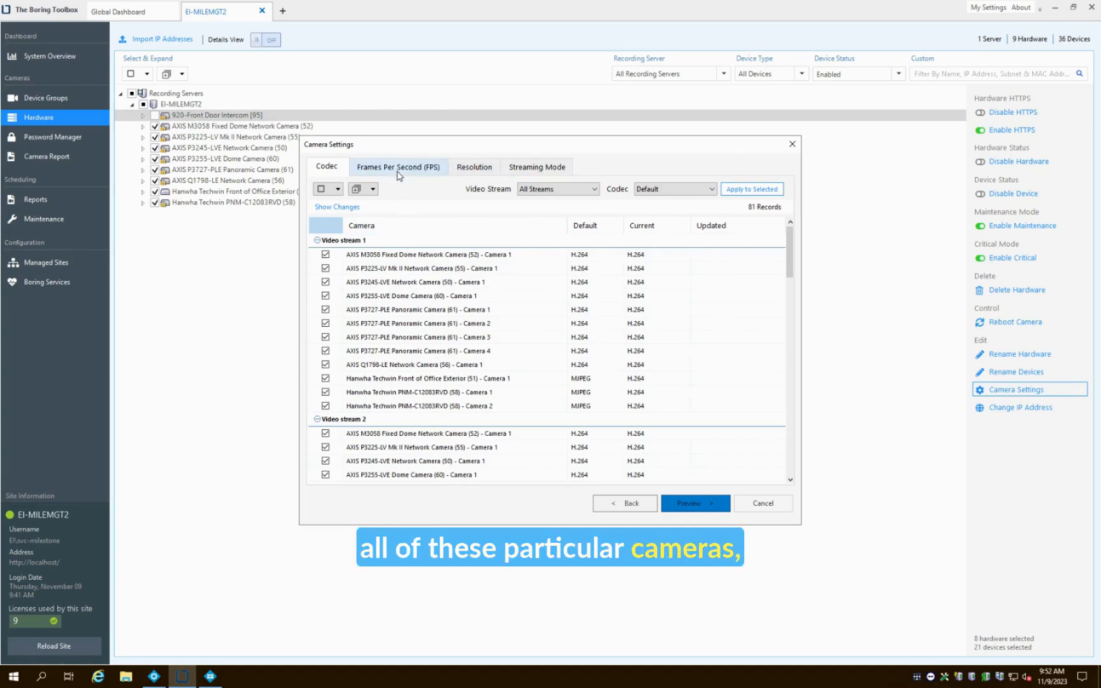
click(398, 167)
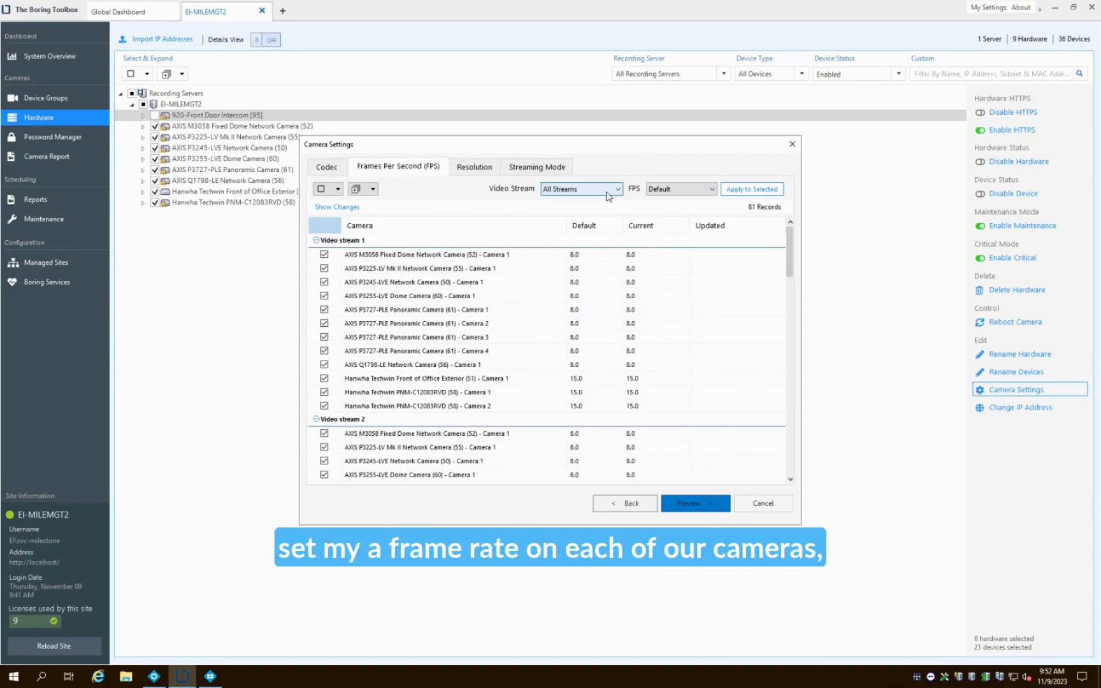
click(580, 188)
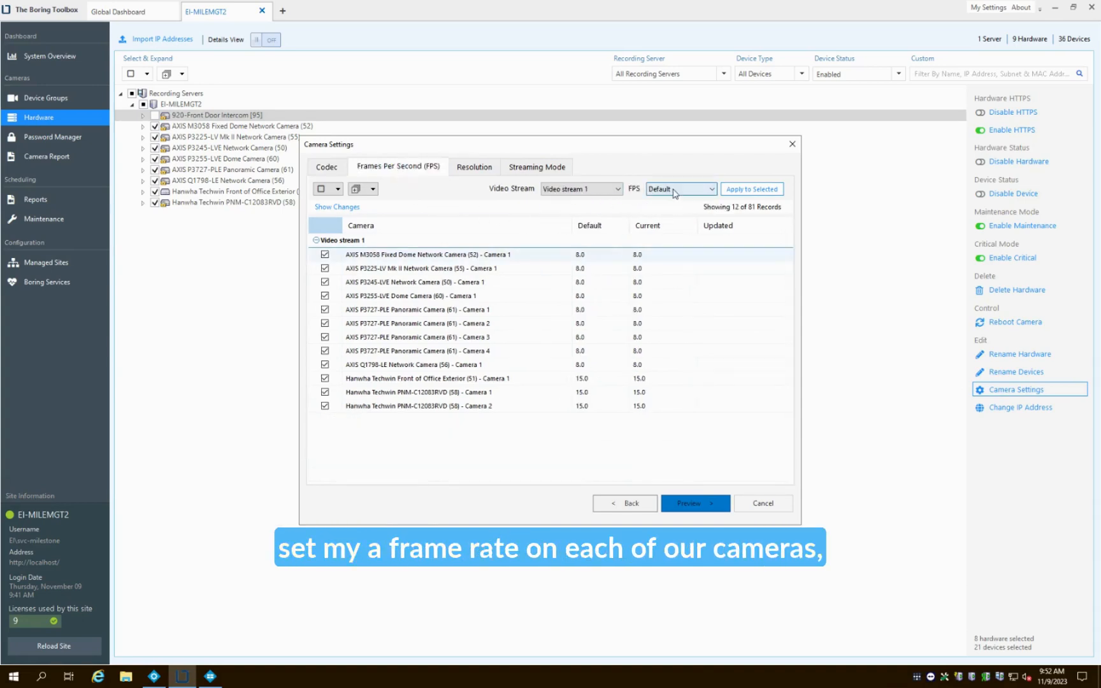
click(710, 189)
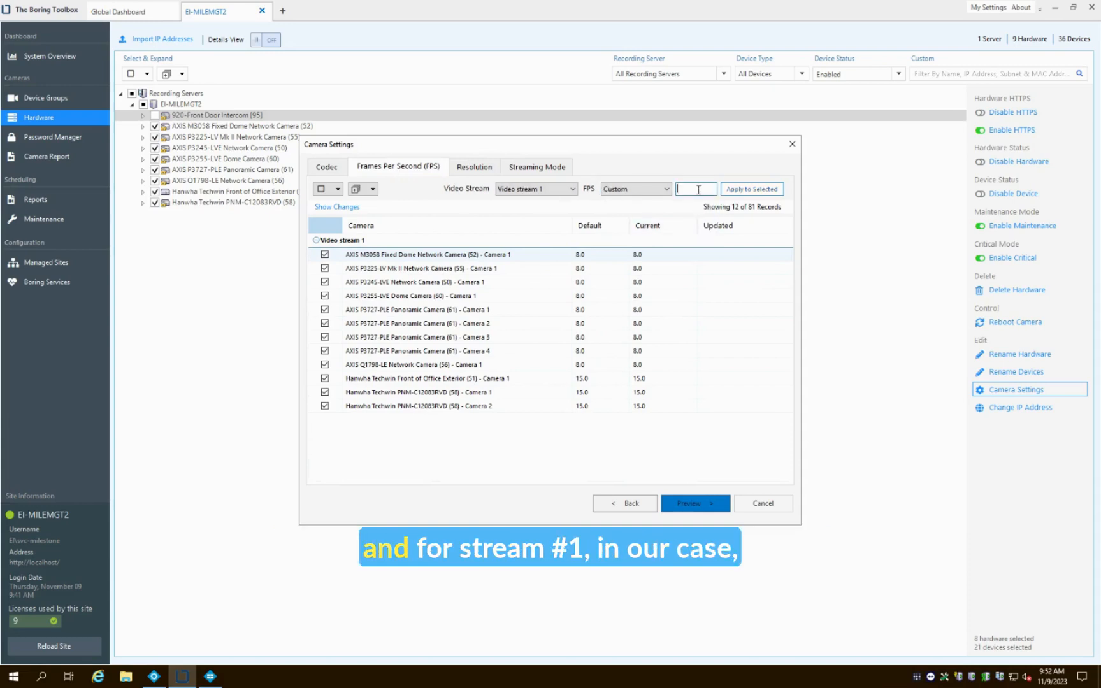
text(12)
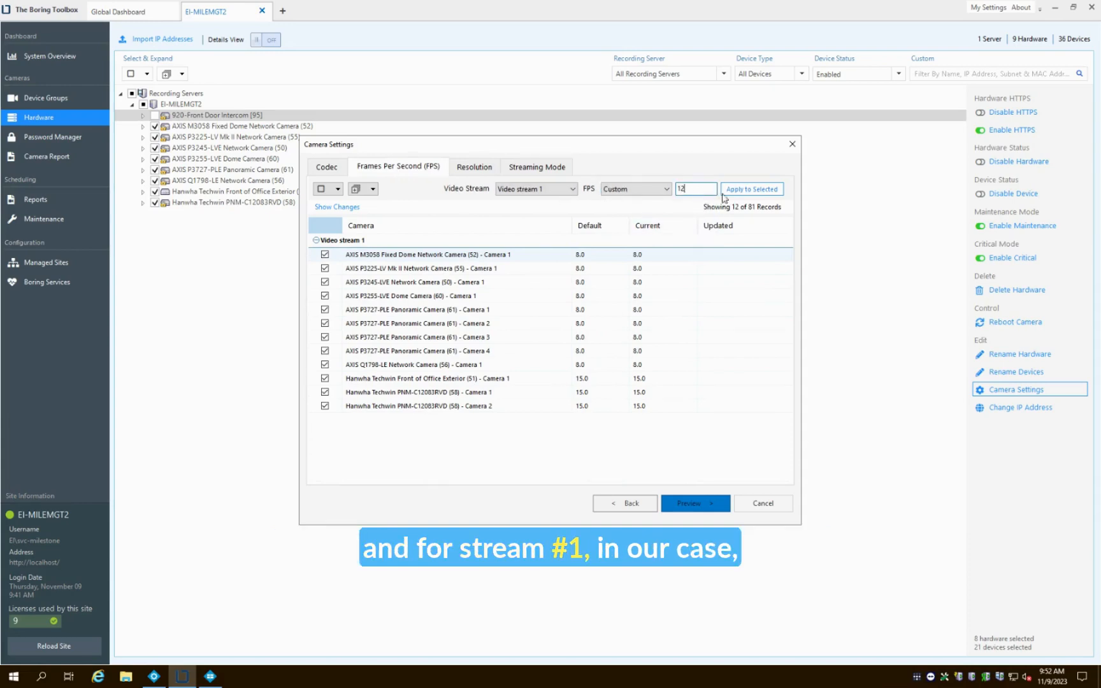
click(750, 189)
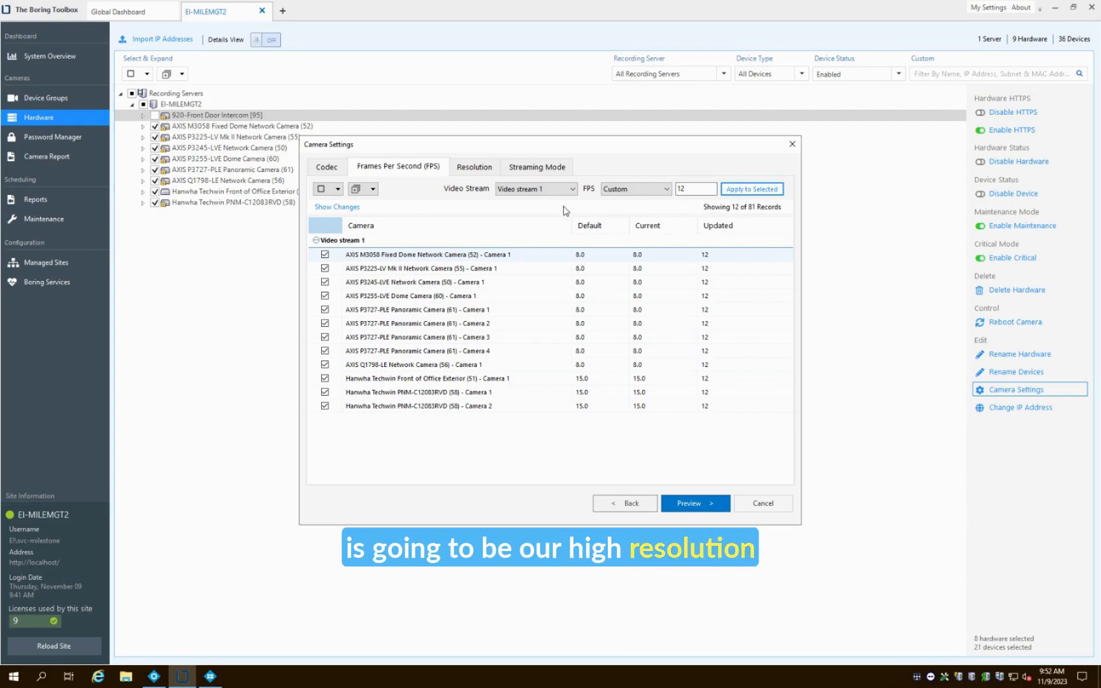
click(536, 188)
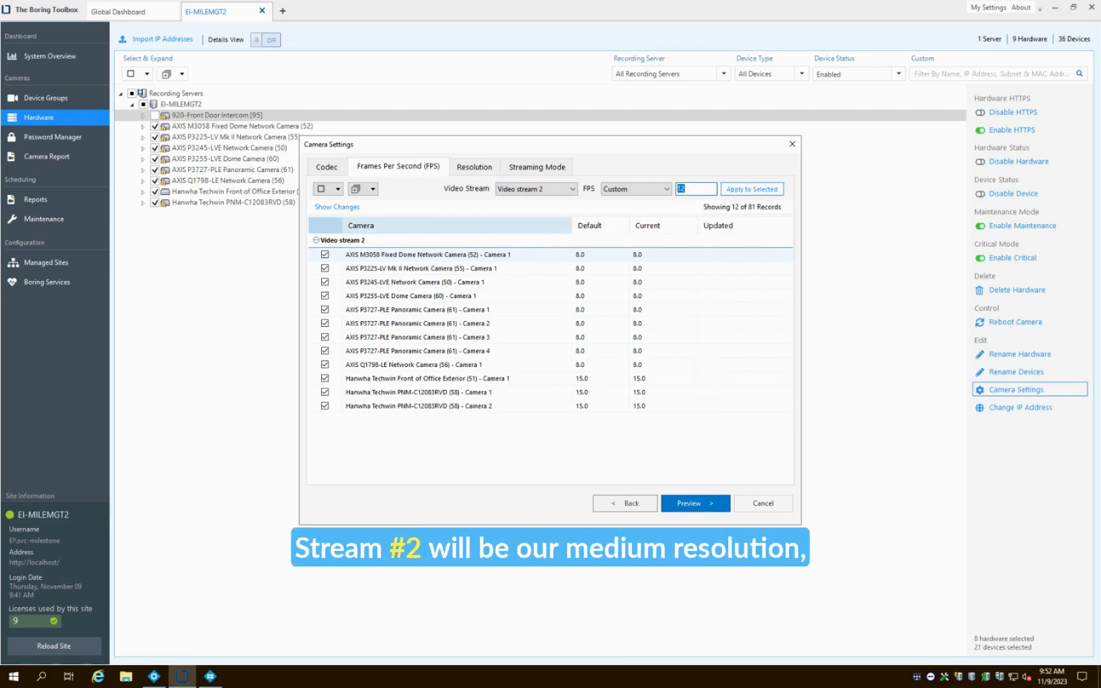
click(578, 188)
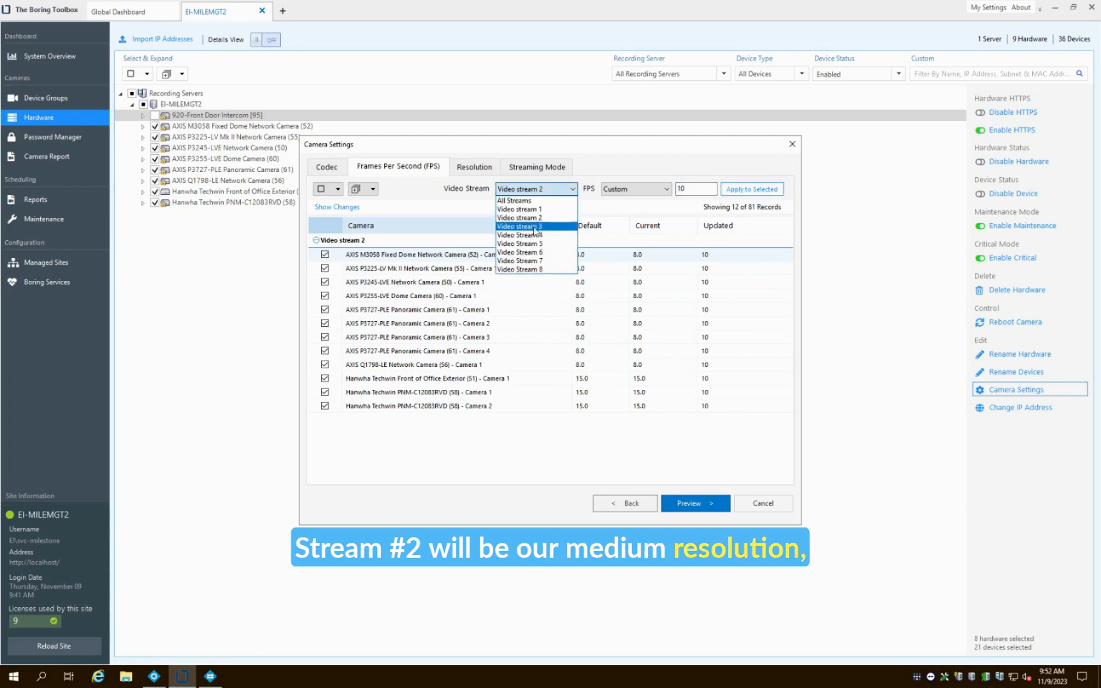
click(520, 226)
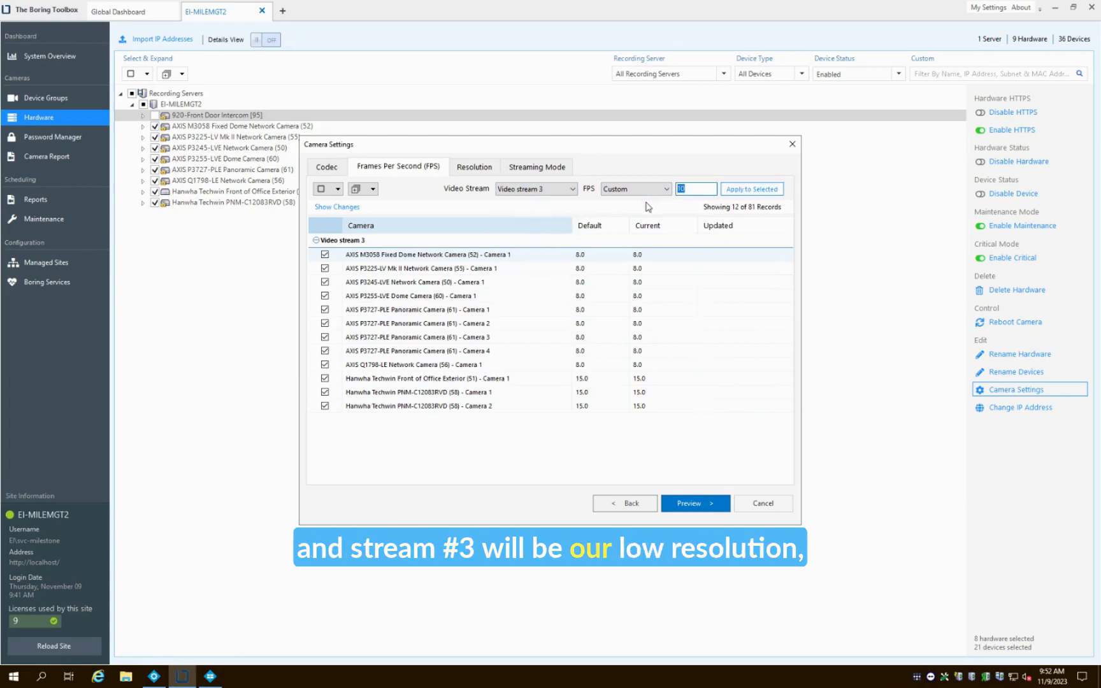
Step: Enter 8 fps for stream 3, then give stream 1 the maximum resolution
text(8)
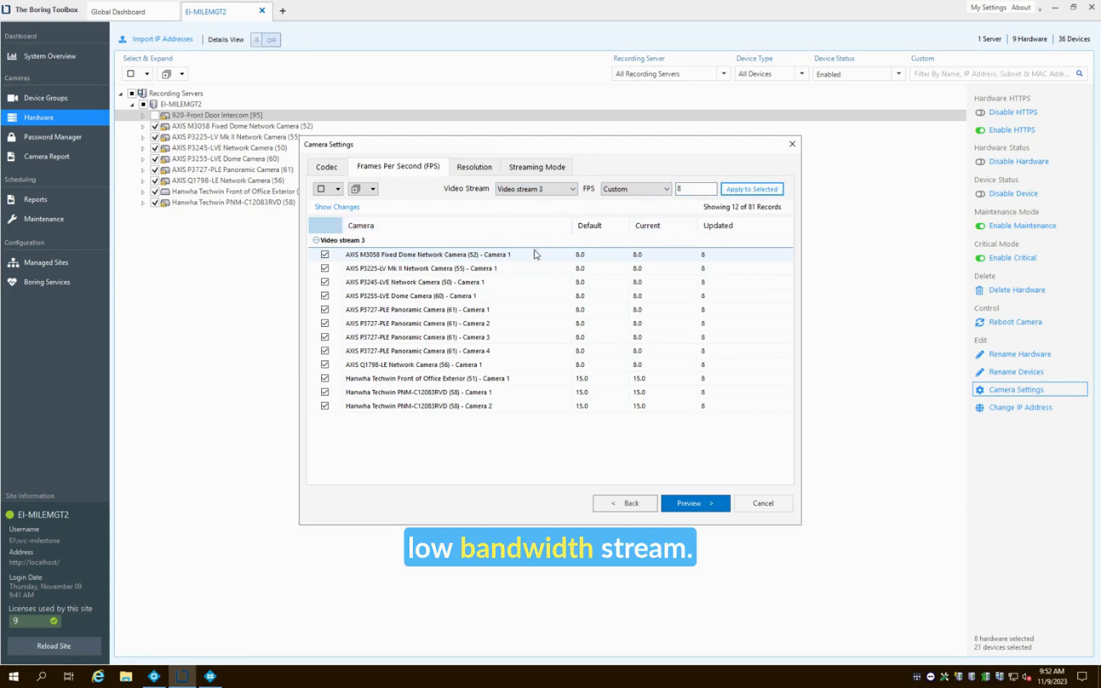
click(474, 166)
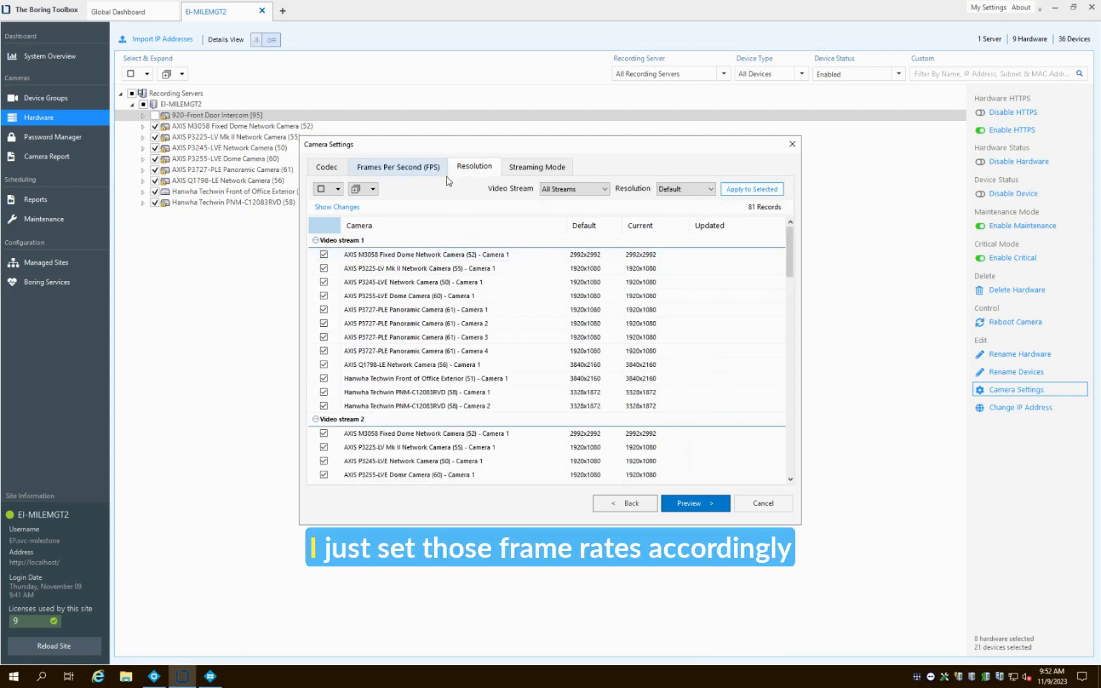
mouse_move(537, 289)
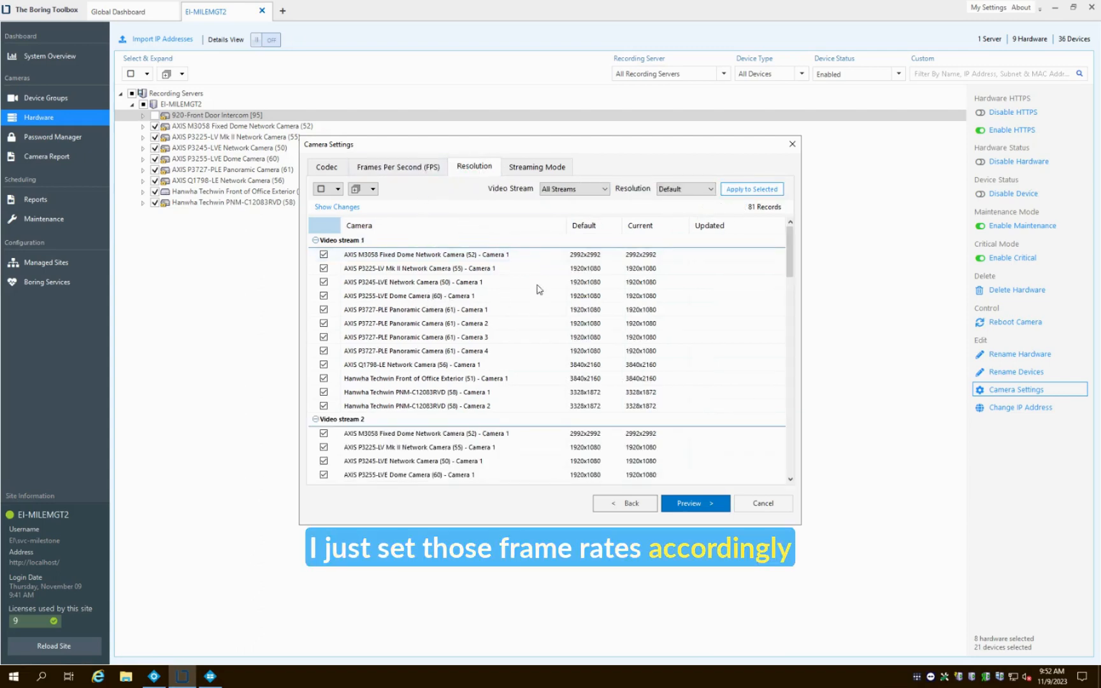
click(603, 188)
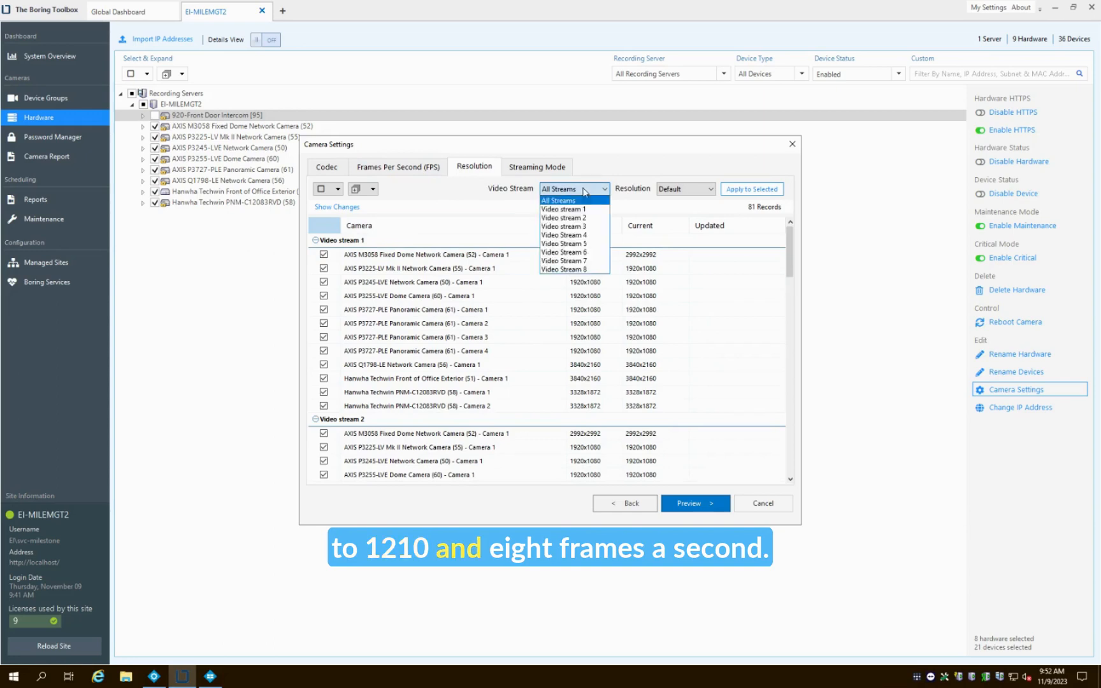
click(563, 208)
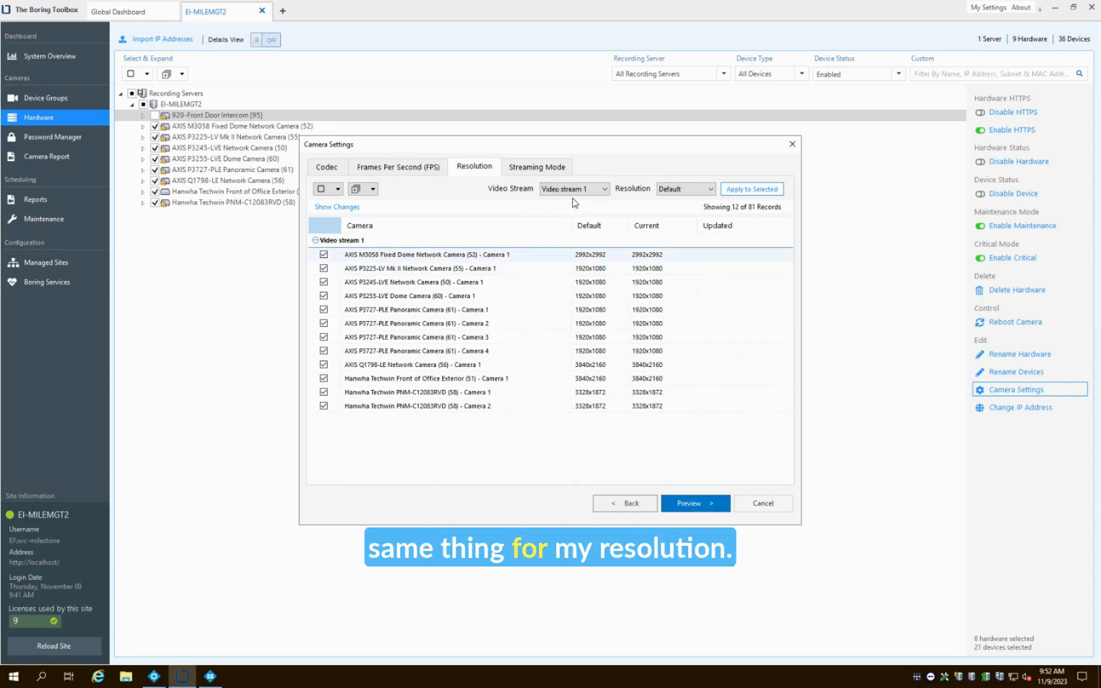
click(711, 189)
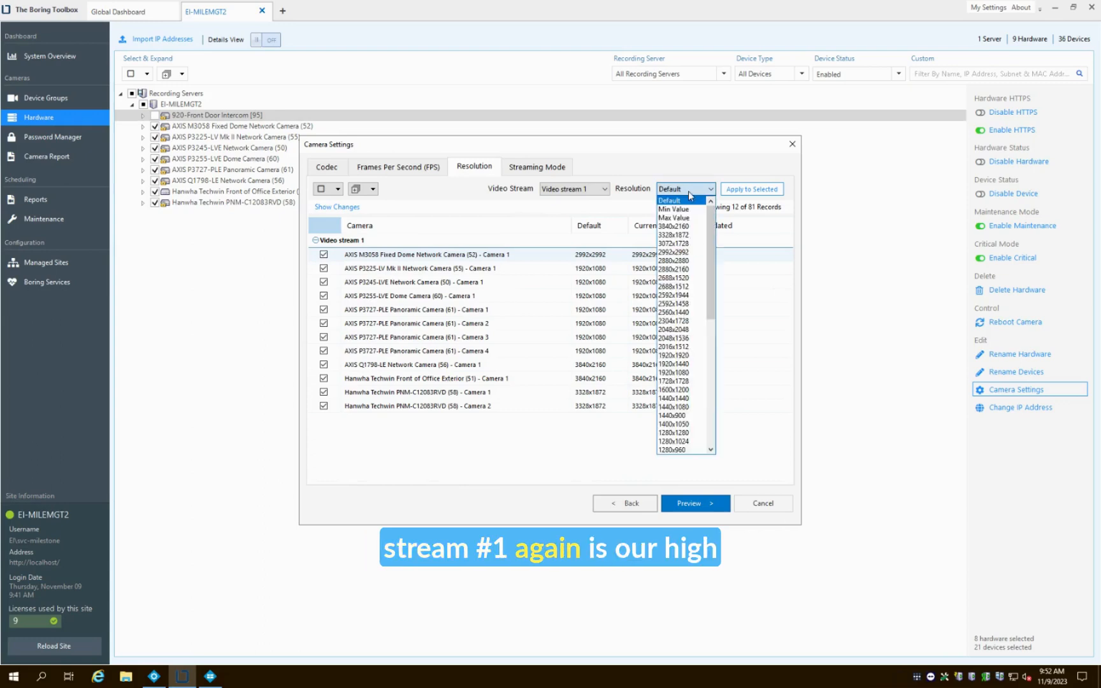
click(673, 218)
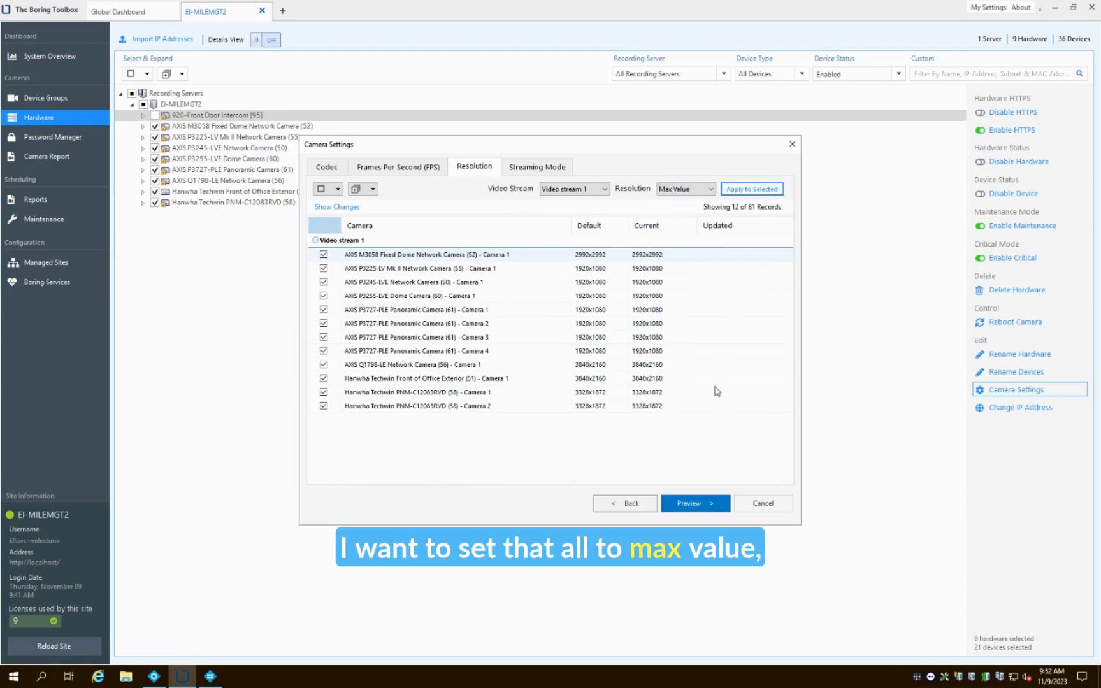
Step: Apply 1280x720 to video stream 2, with 800x800 for the fisheye camera
click(604, 187)
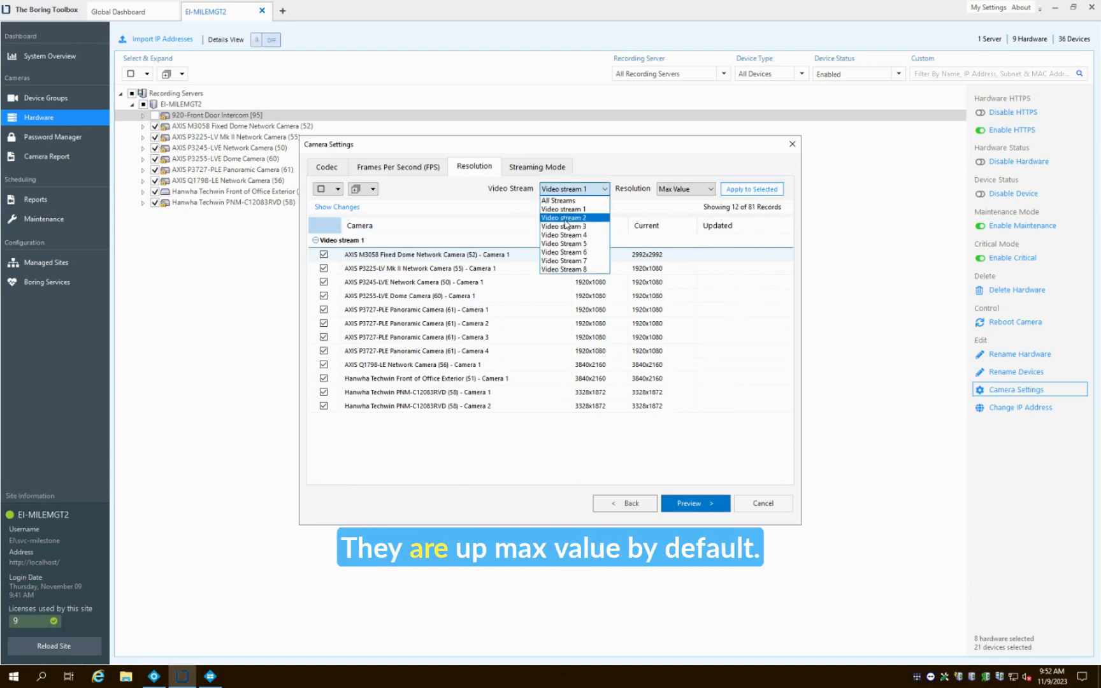
click(563, 217)
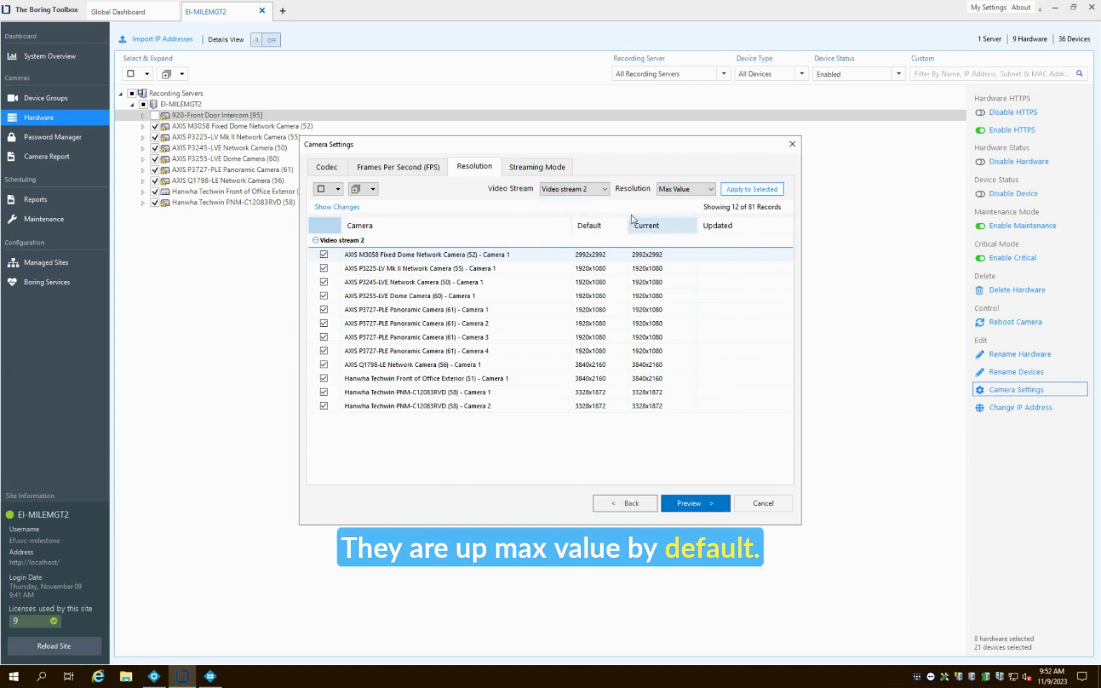
click(712, 188)
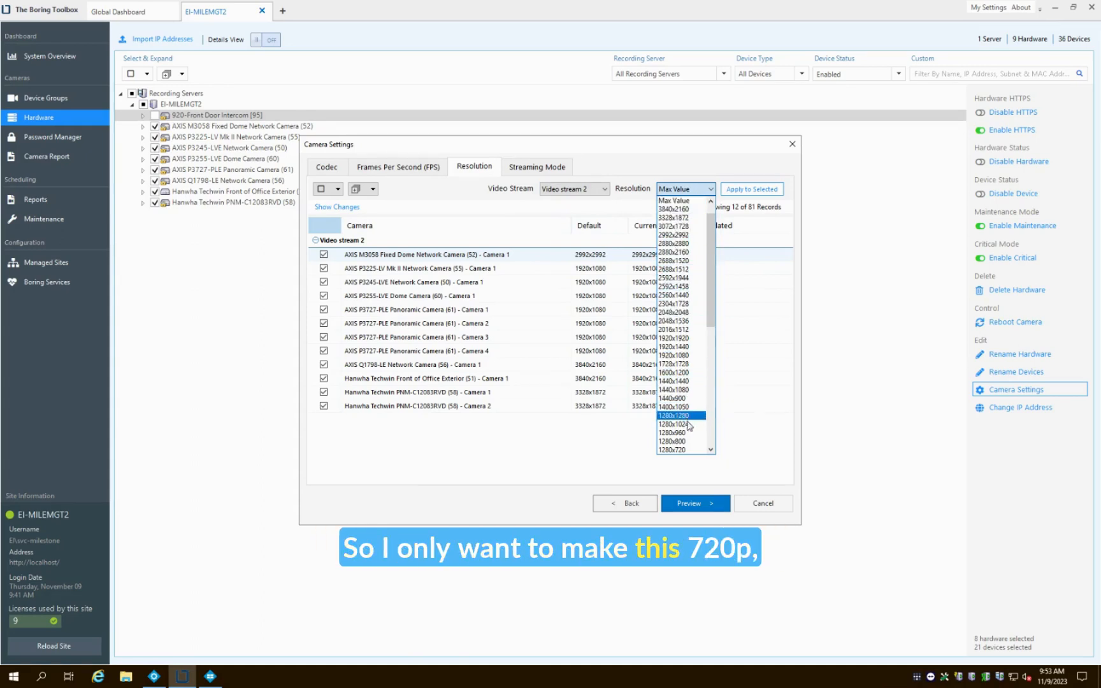
click(678, 448)
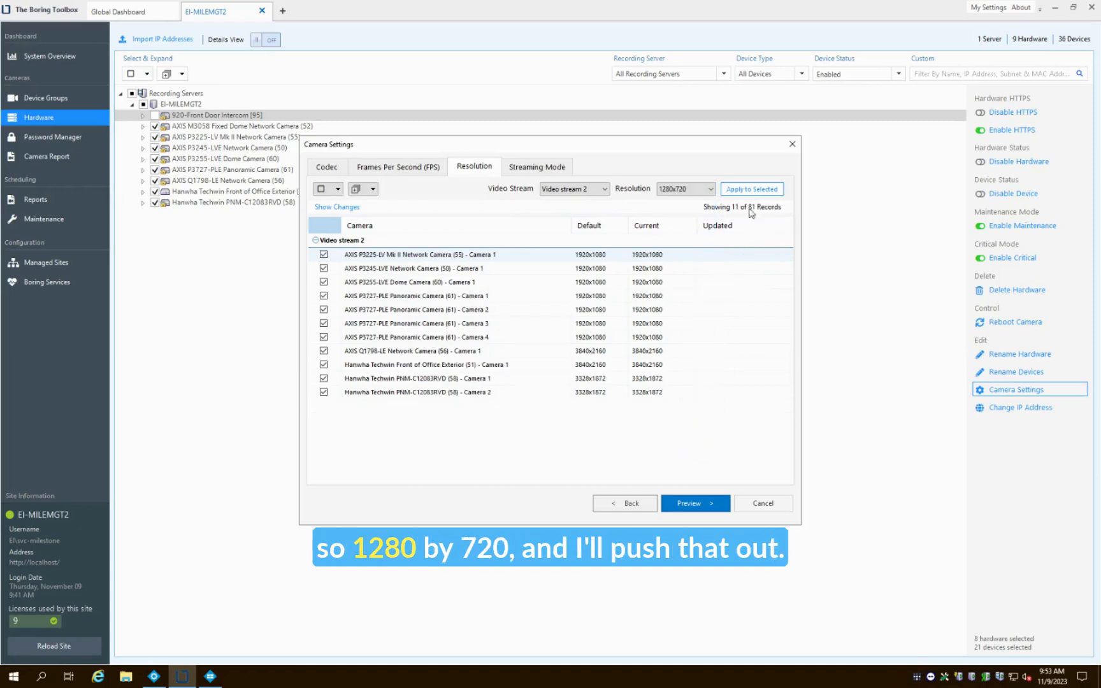
click(750, 188)
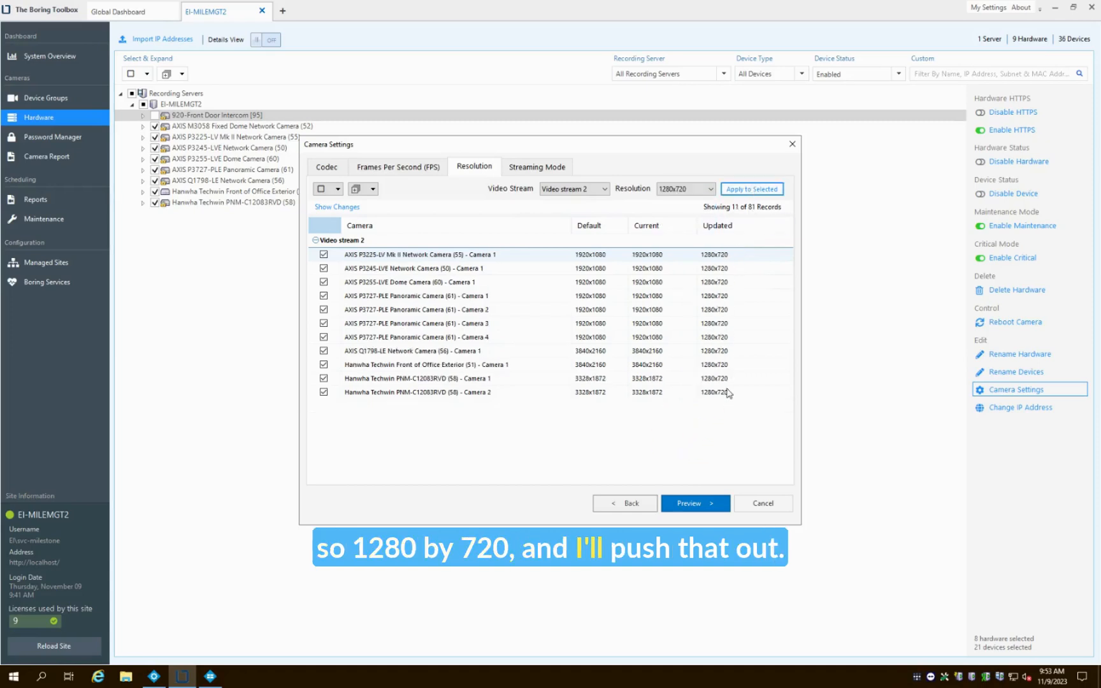
click(604, 188)
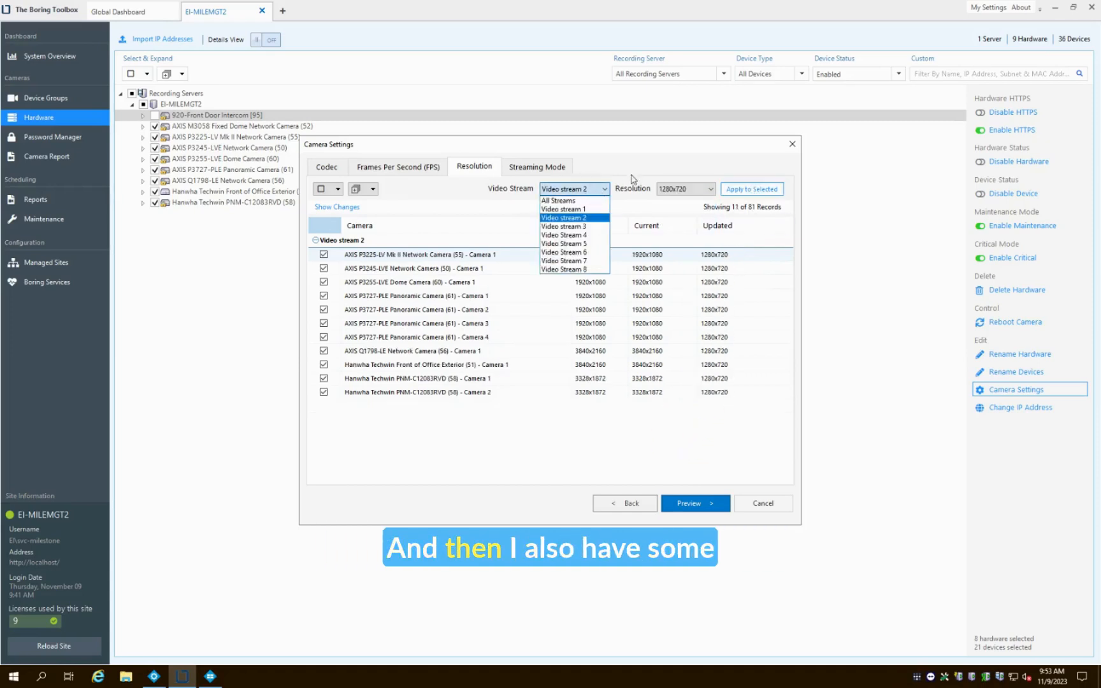
click(572, 217)
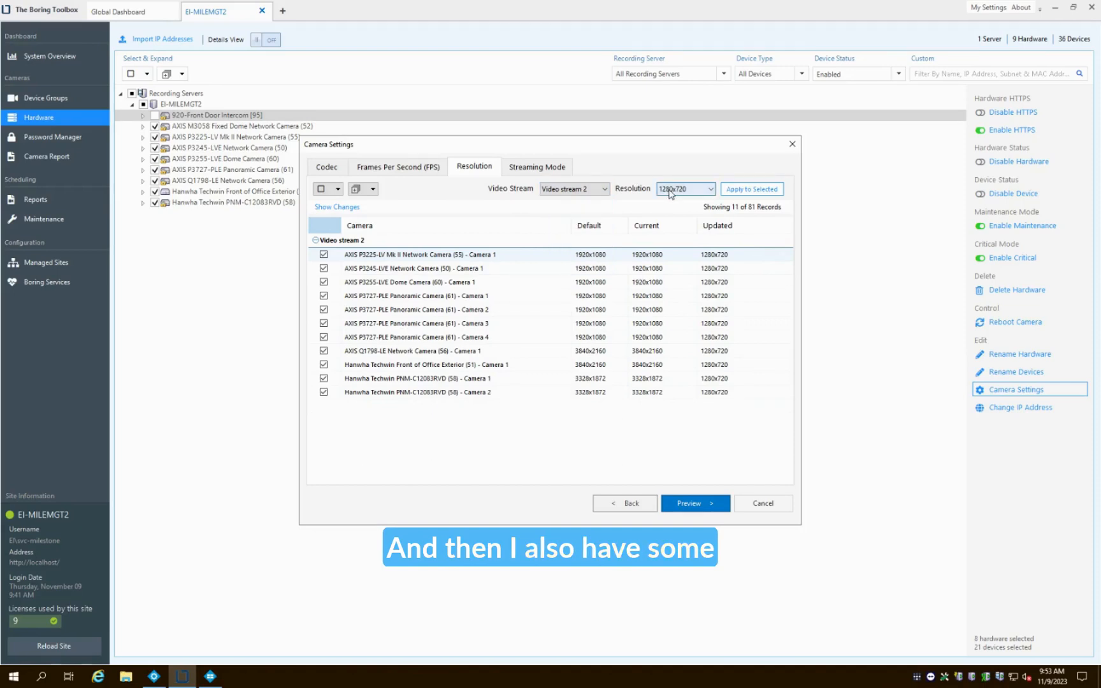
click(684, 188)
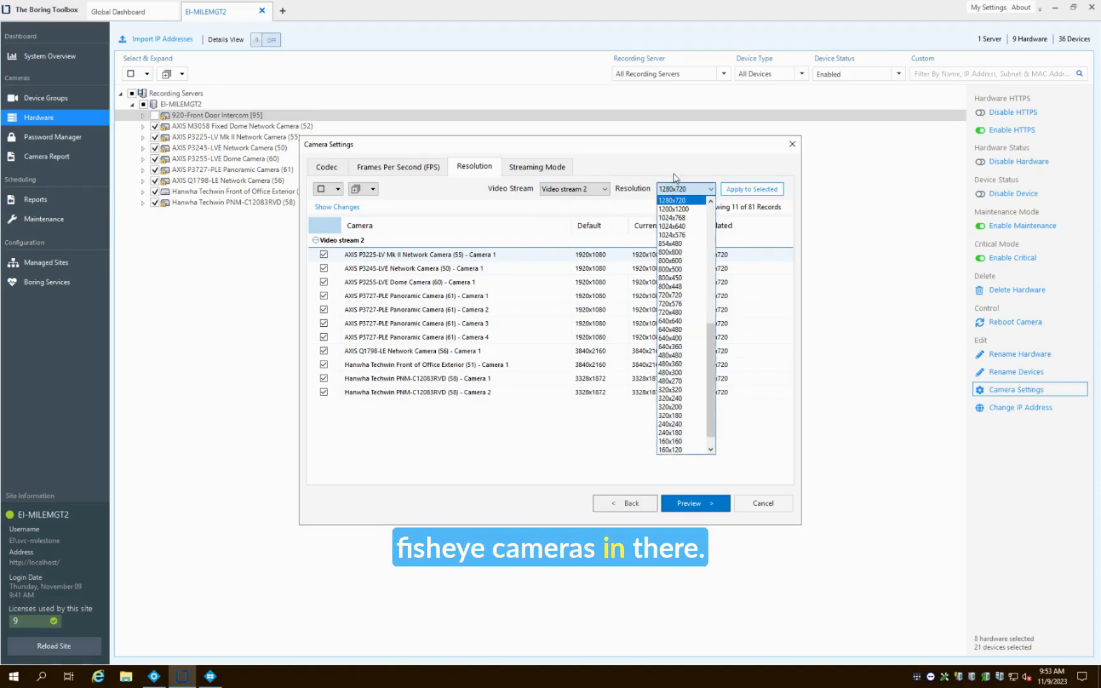
click(685, 200)
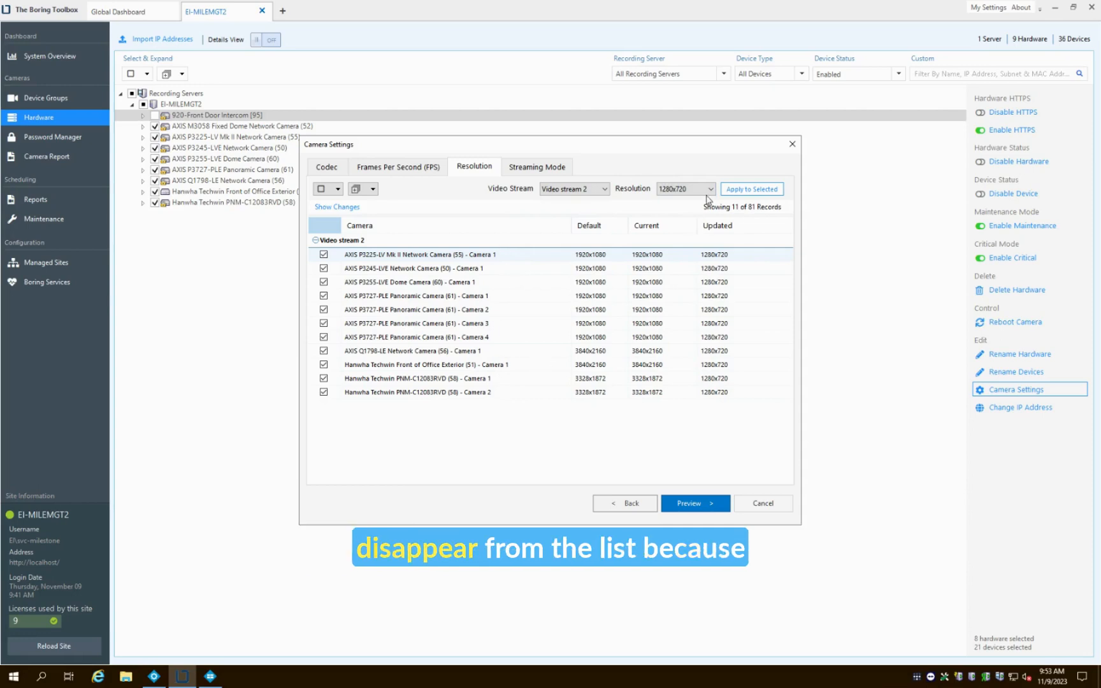
click(711, 187)
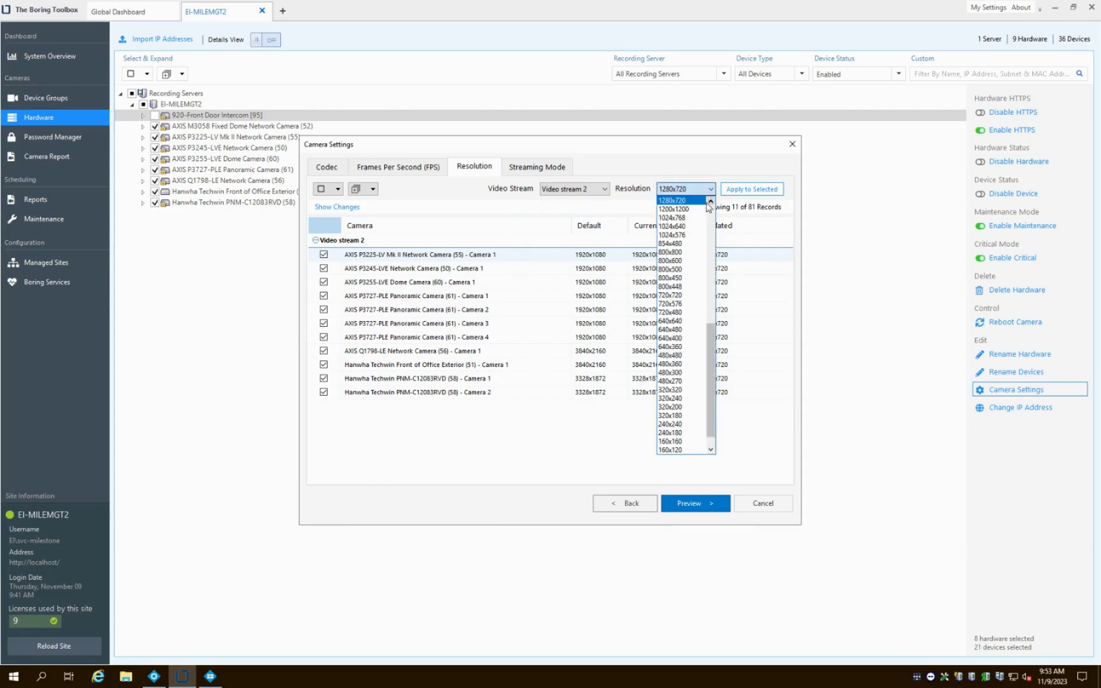
click(669, 251)
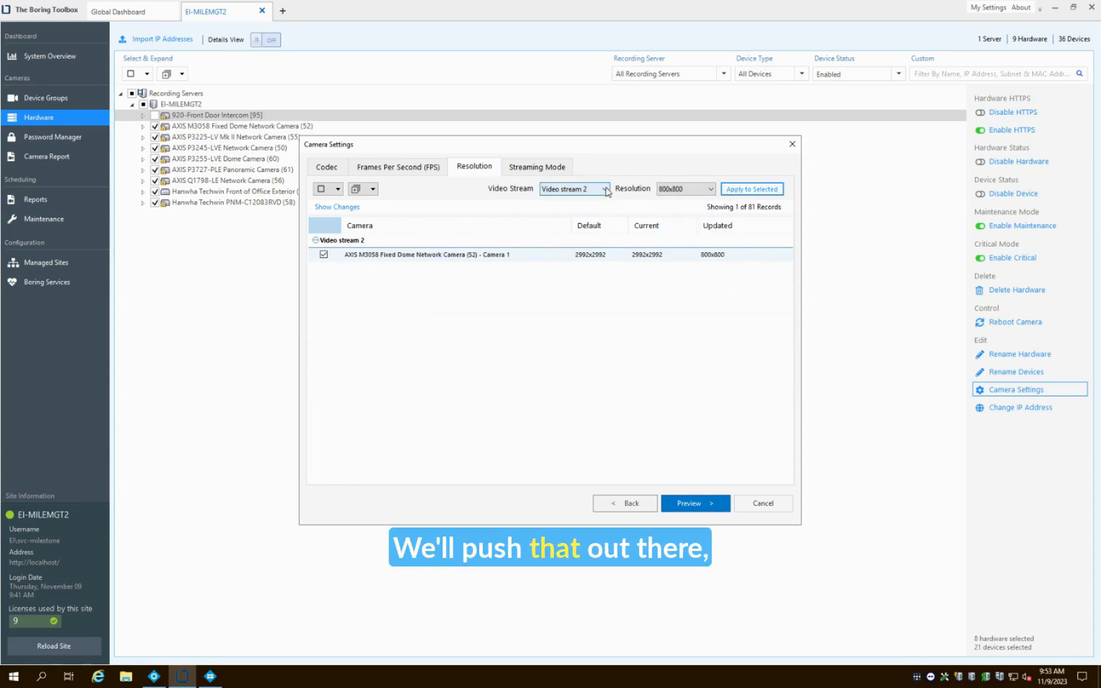
Step: Apply 640x360 to video stream 3, with 640x640 for the fisheye camera
click(604, 188)
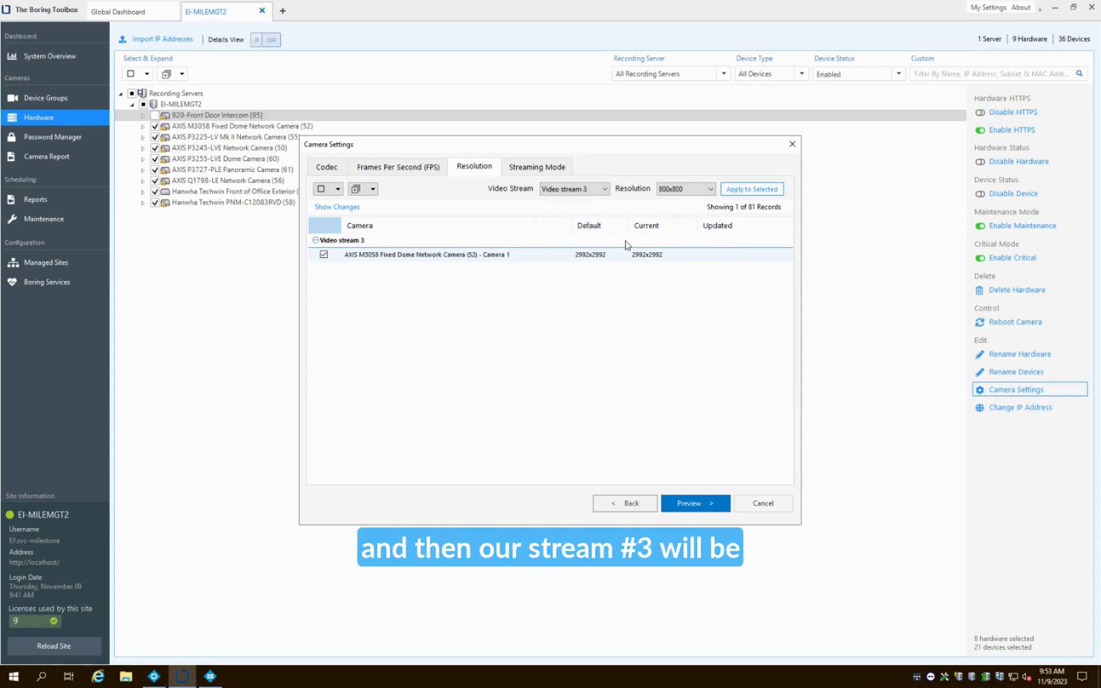
click(711, 188)
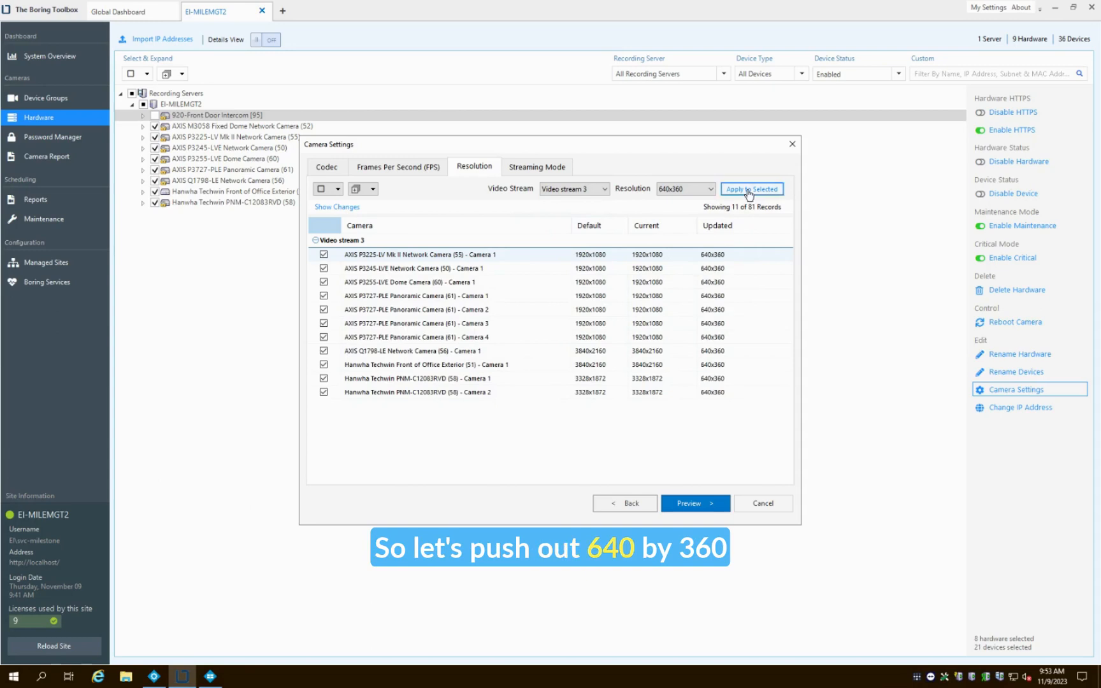
click(709, 188)
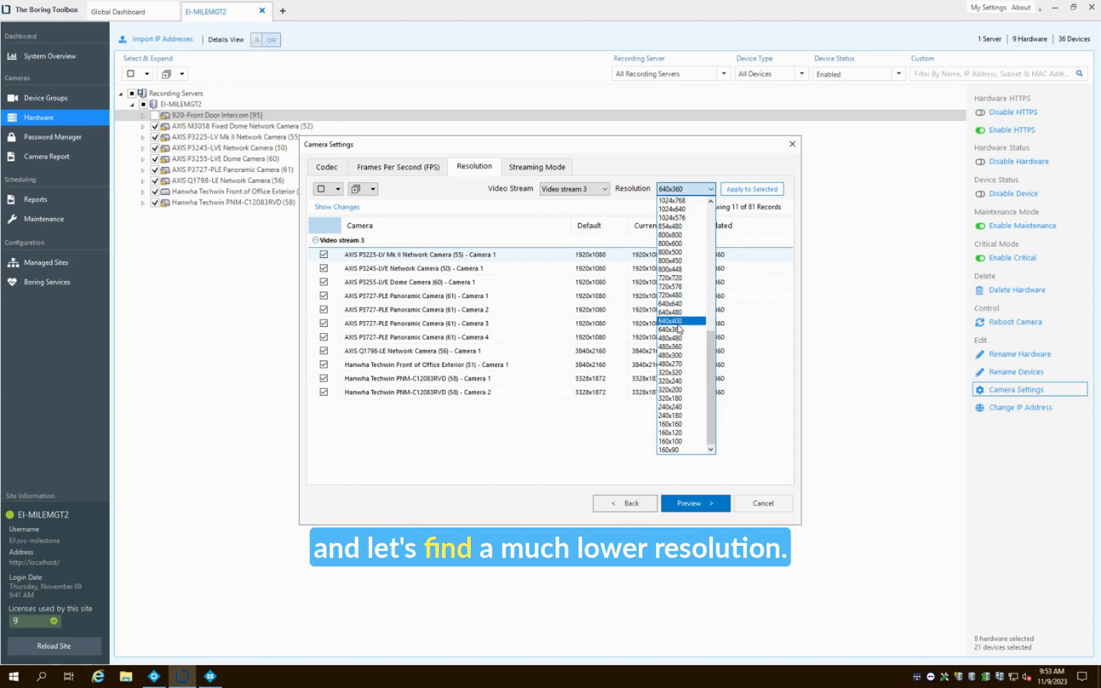
click(669, 303)
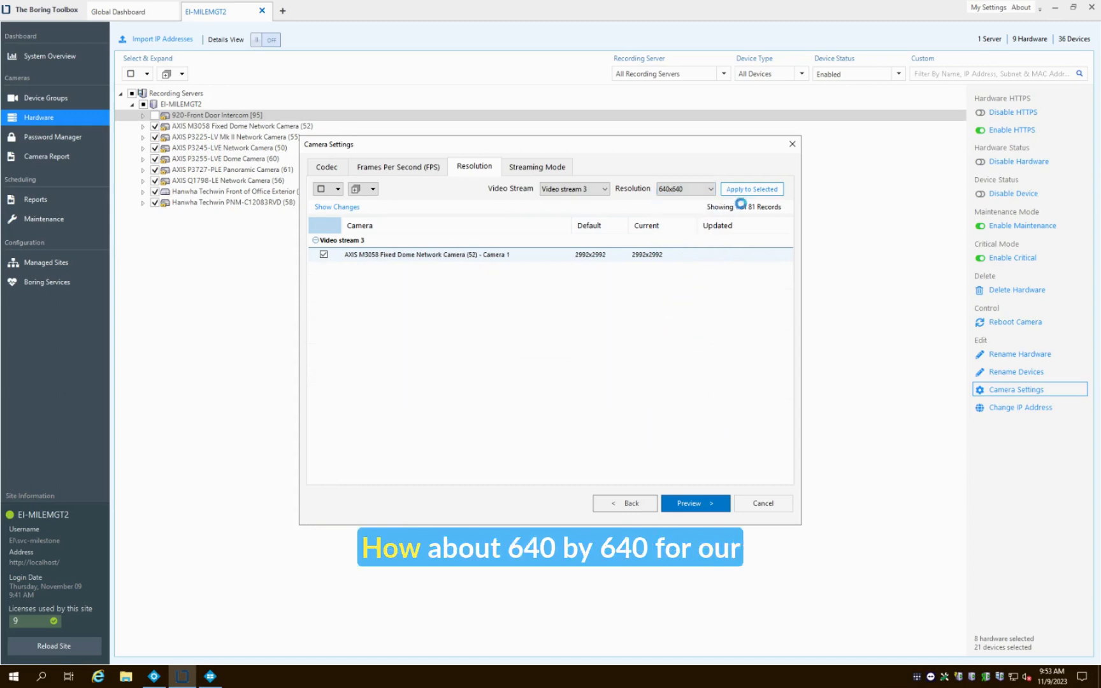
click(751, 189)
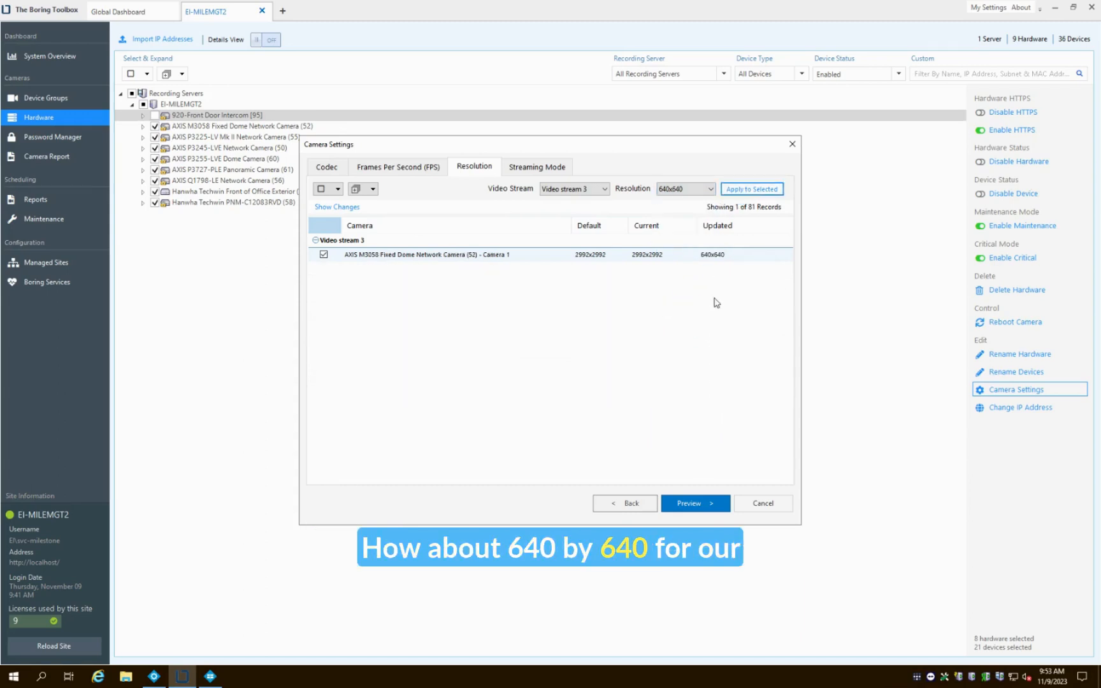
Step: Preview the staged frame-rate and resolution changes, then save all 12 device updates
click(694, 503)
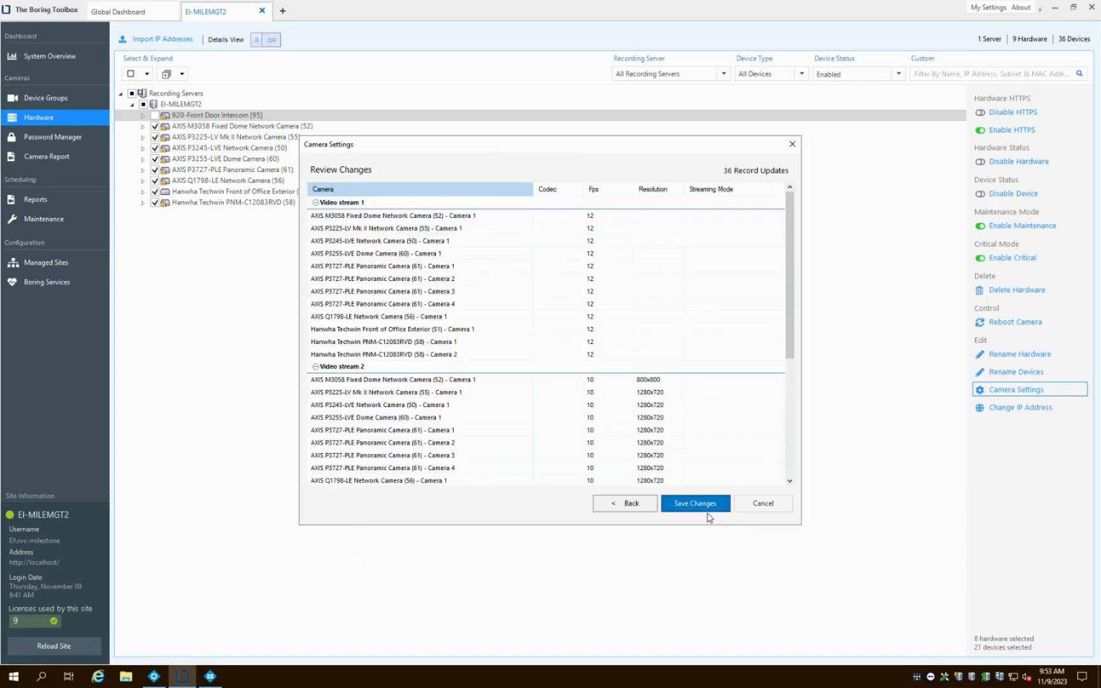
scroll(down, 3)
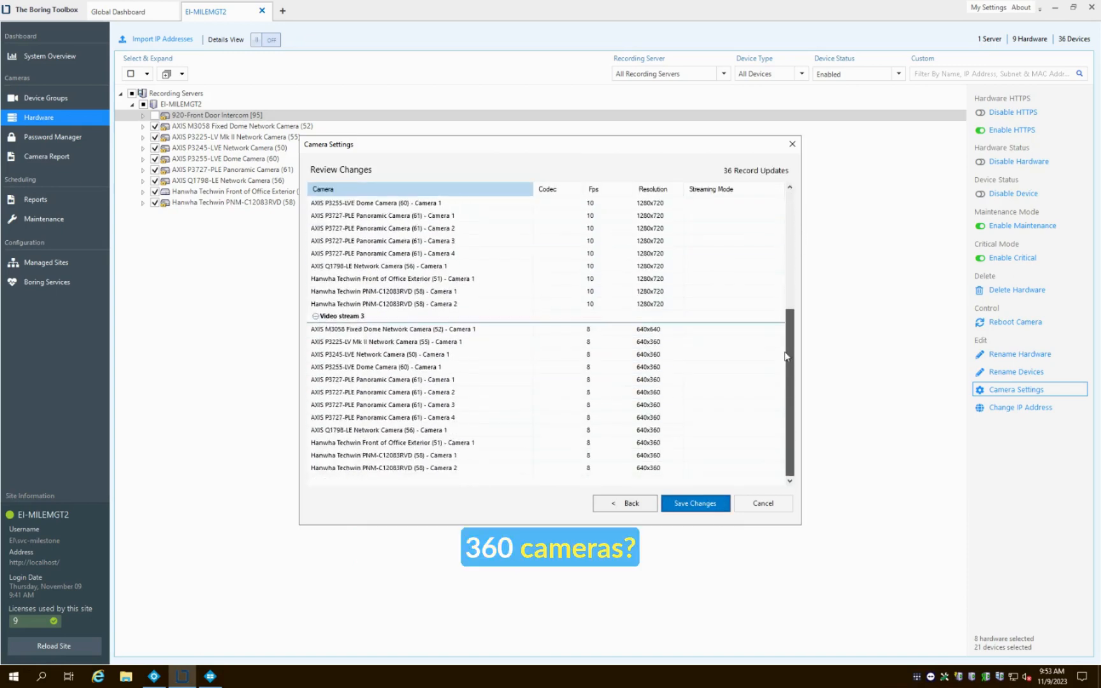
click(694, 504)
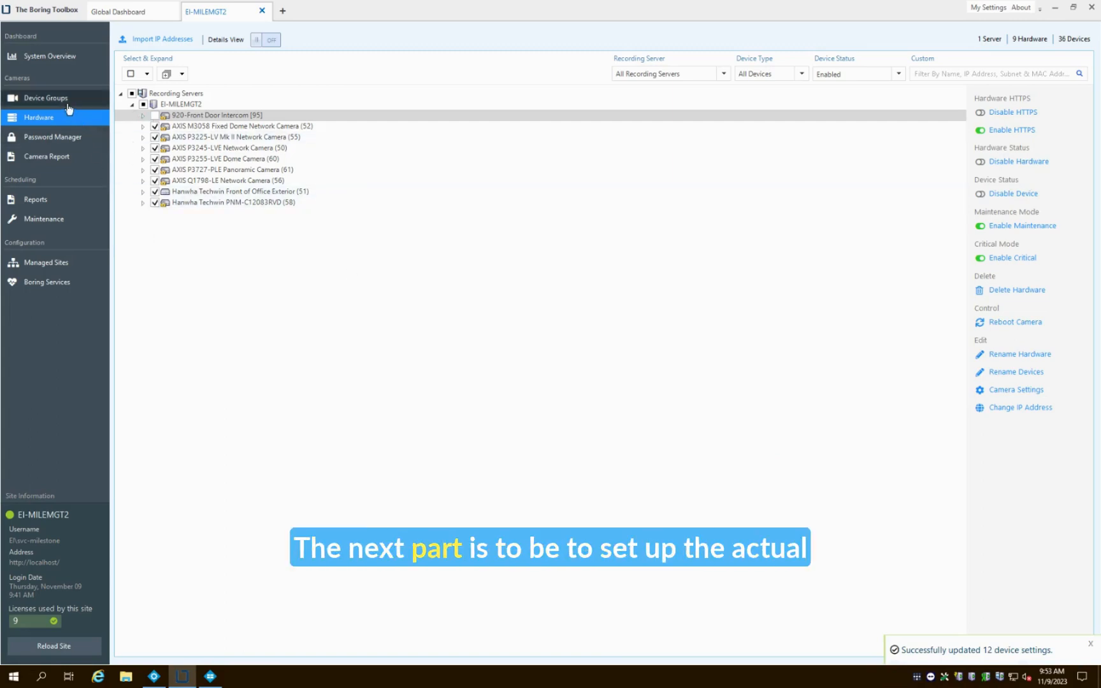
Step: Add an Axis device group, then start Auto Device Groups with a [Camera Model] template
click(47, 97)
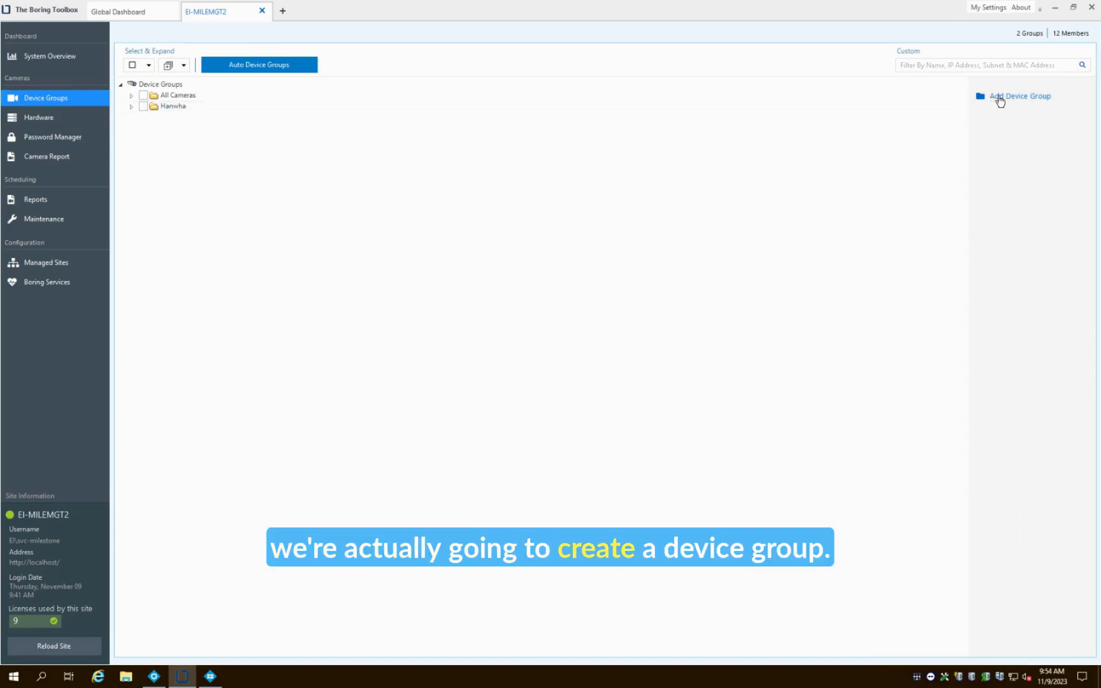
click(1020, 96)
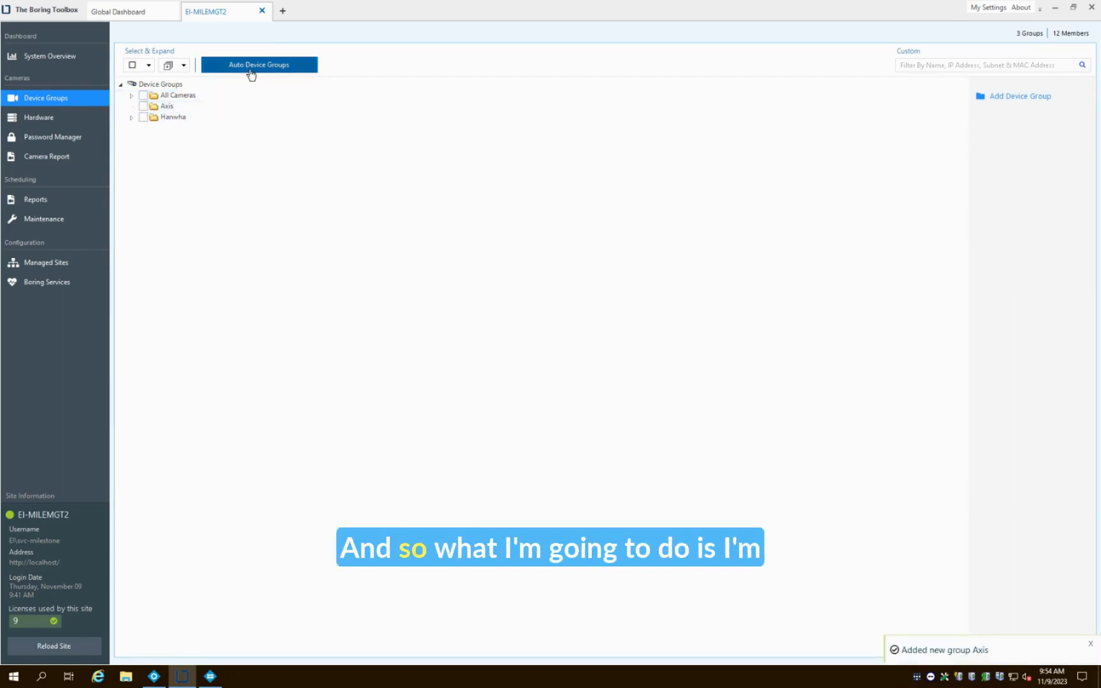
click(259, 64)
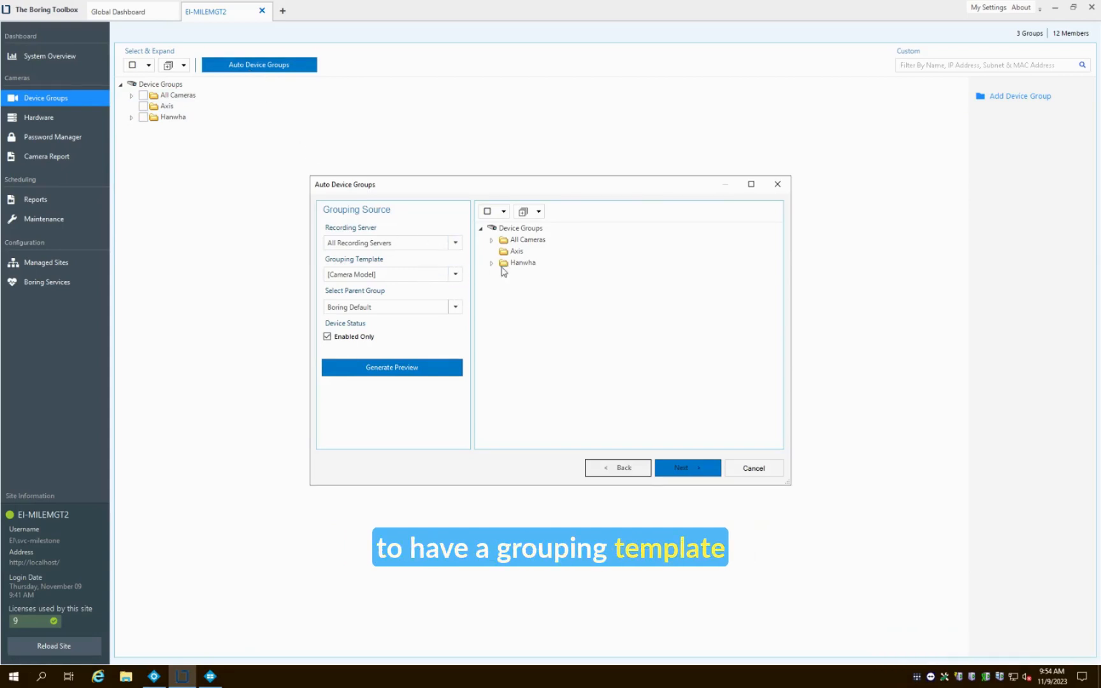
Step: Generate camera-model groups under Axis, excluding 2N and Hanwha models, and save the six groups
click(455, 307)
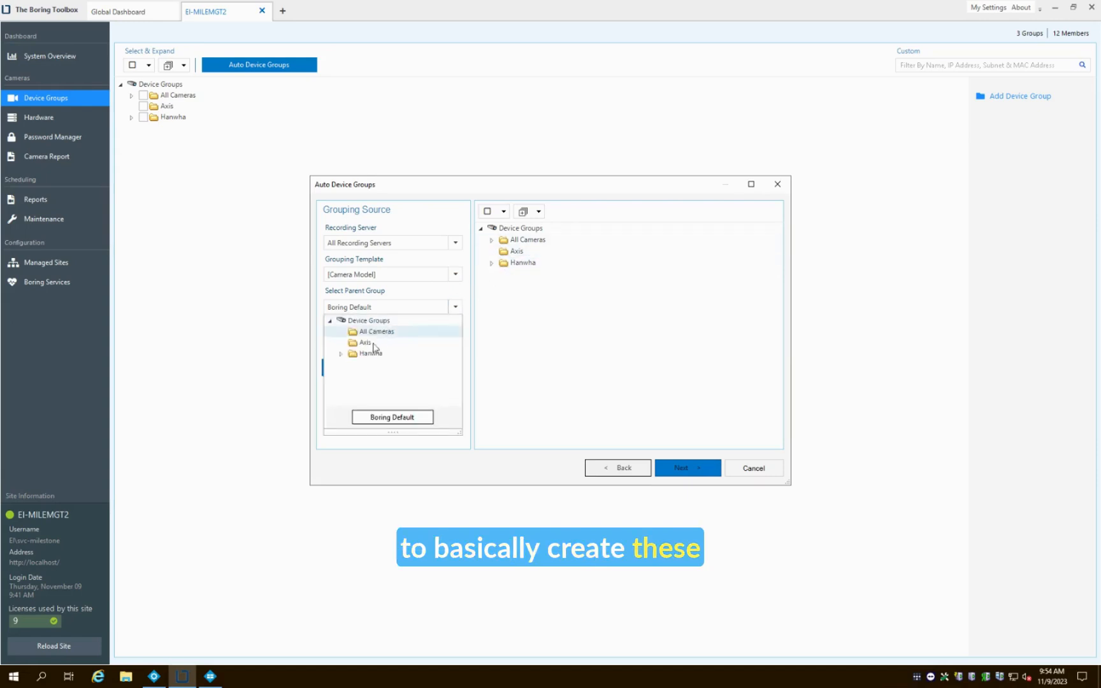
click(364, 343)
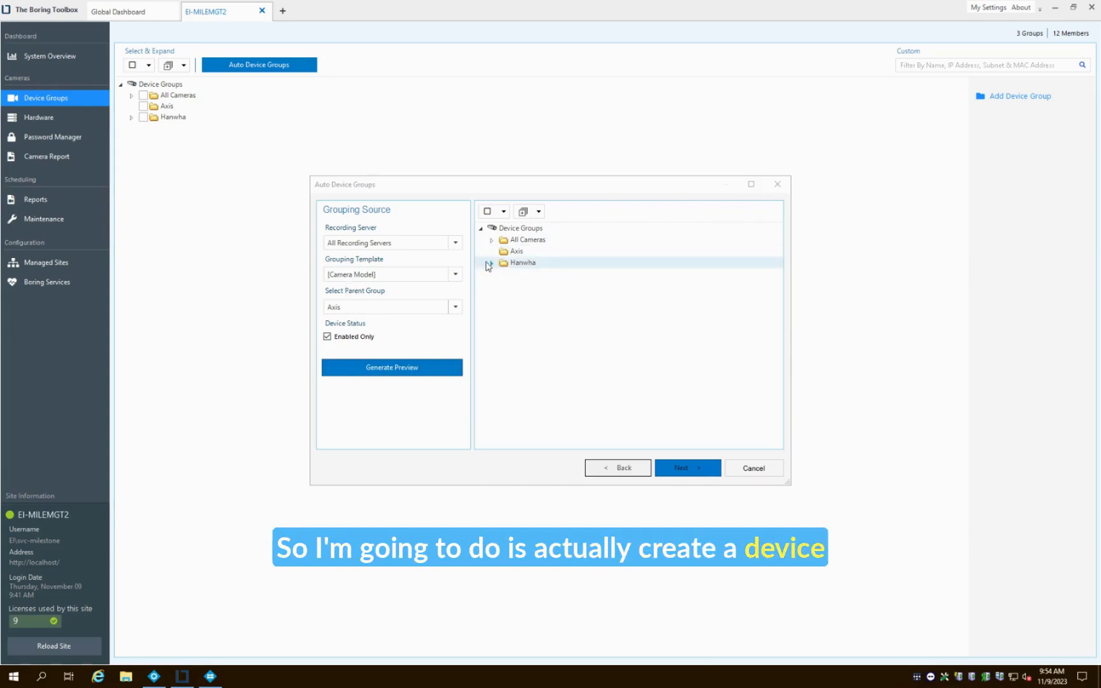
click(491, 251)
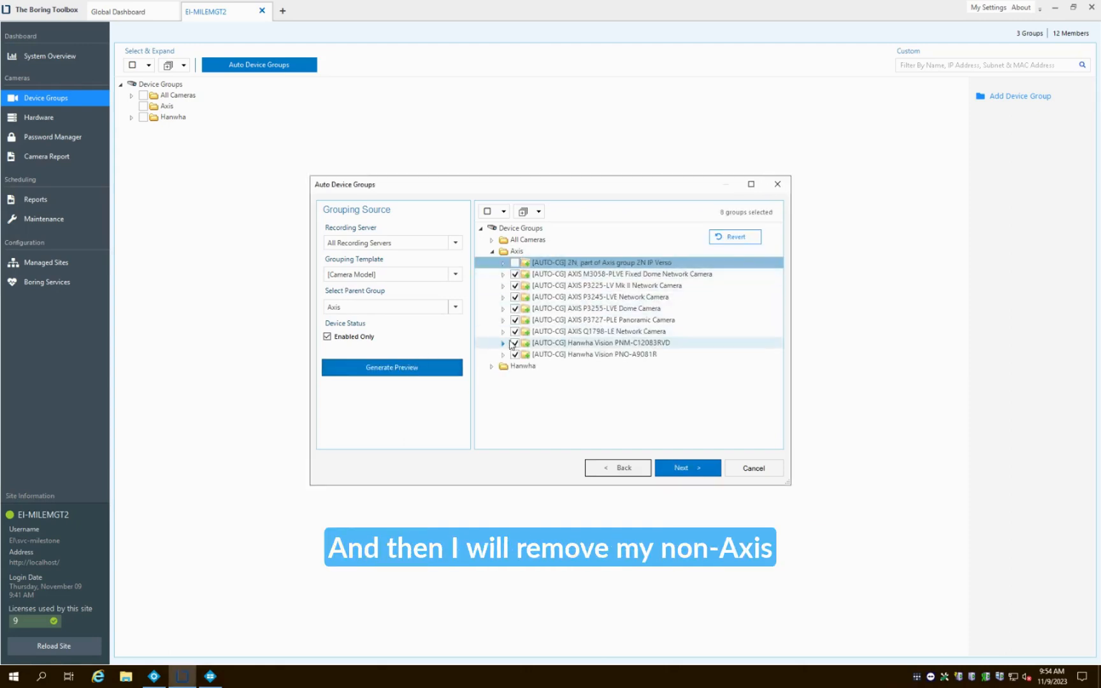
click(515, 343)
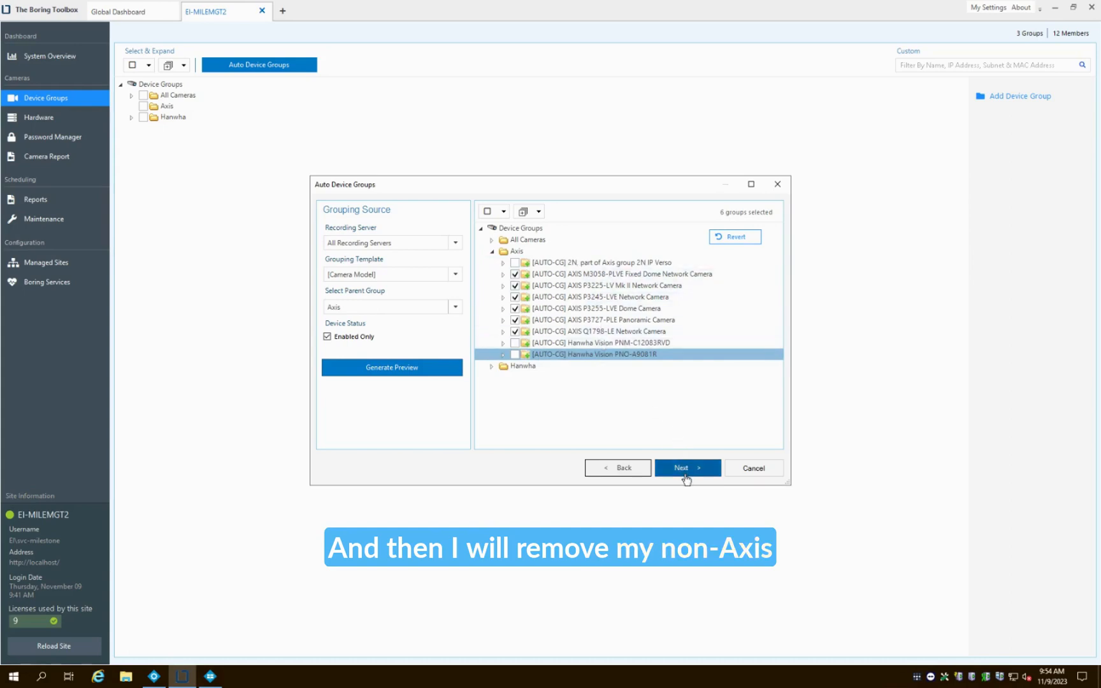
click(687, 467)
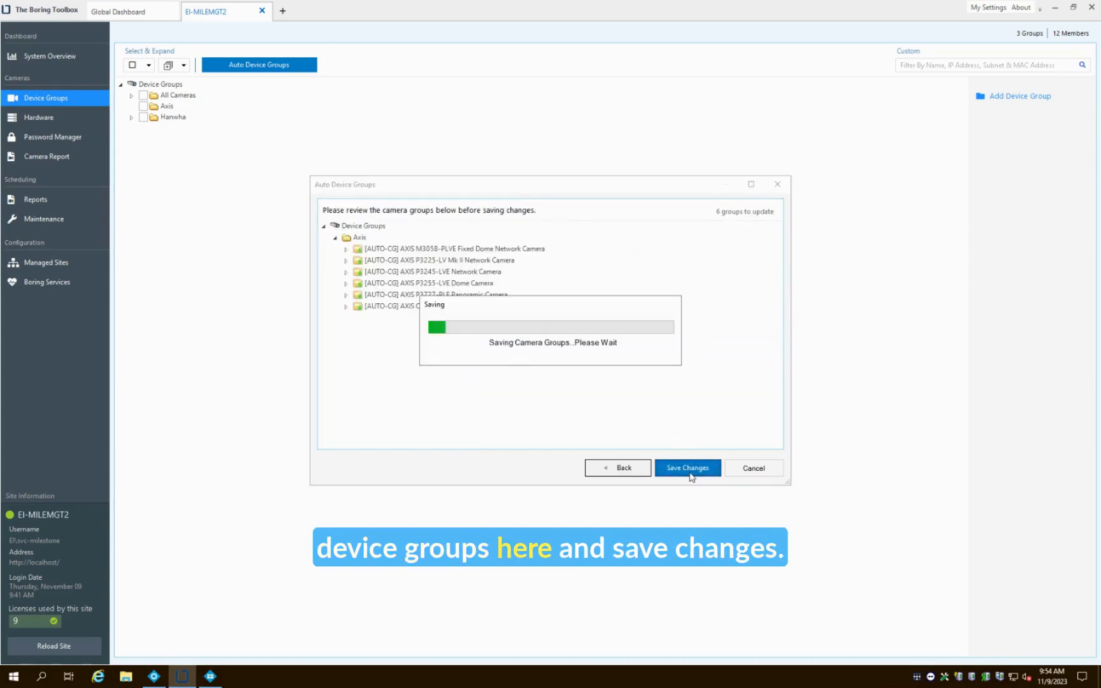
click(687, 467)
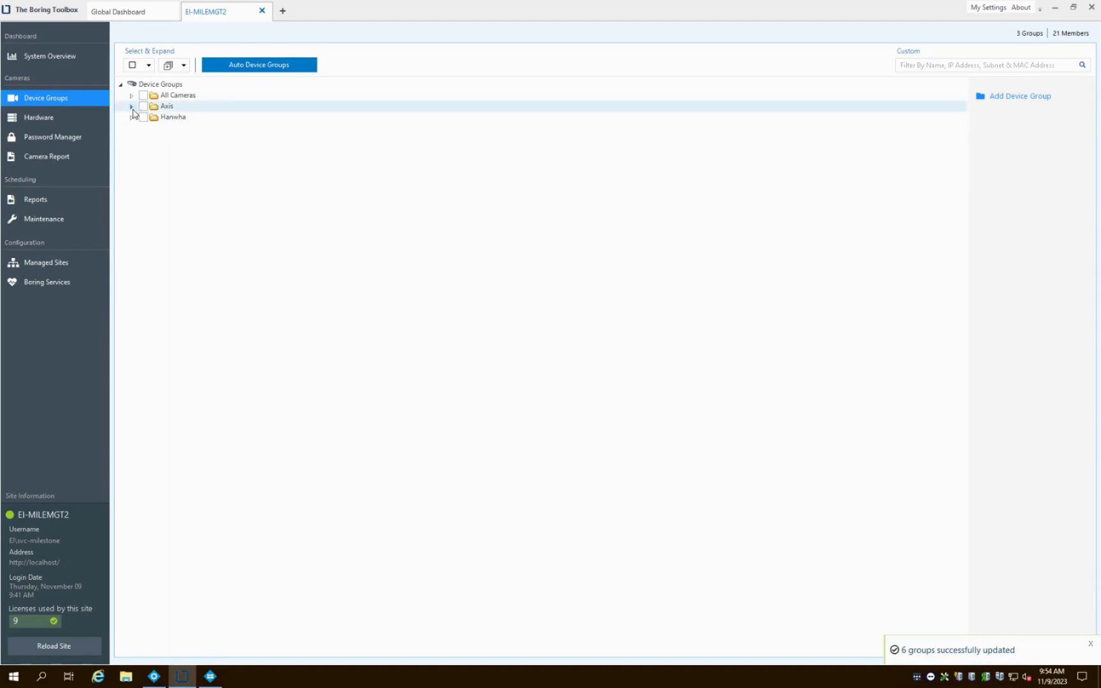
click(131, 106)
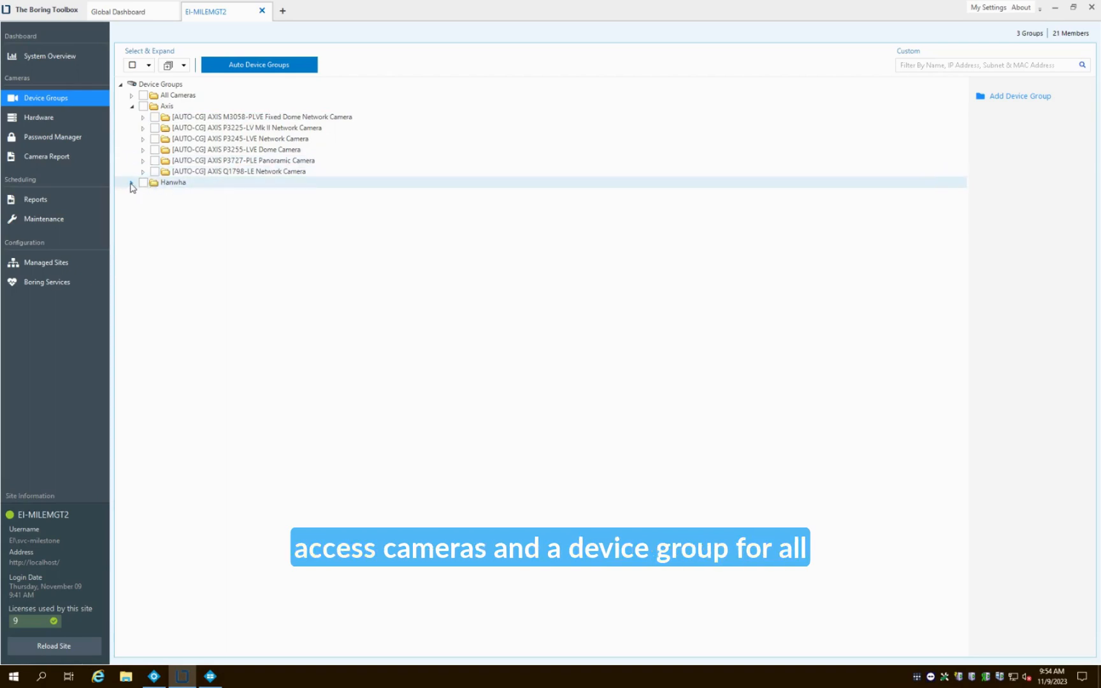
click(131, 183)
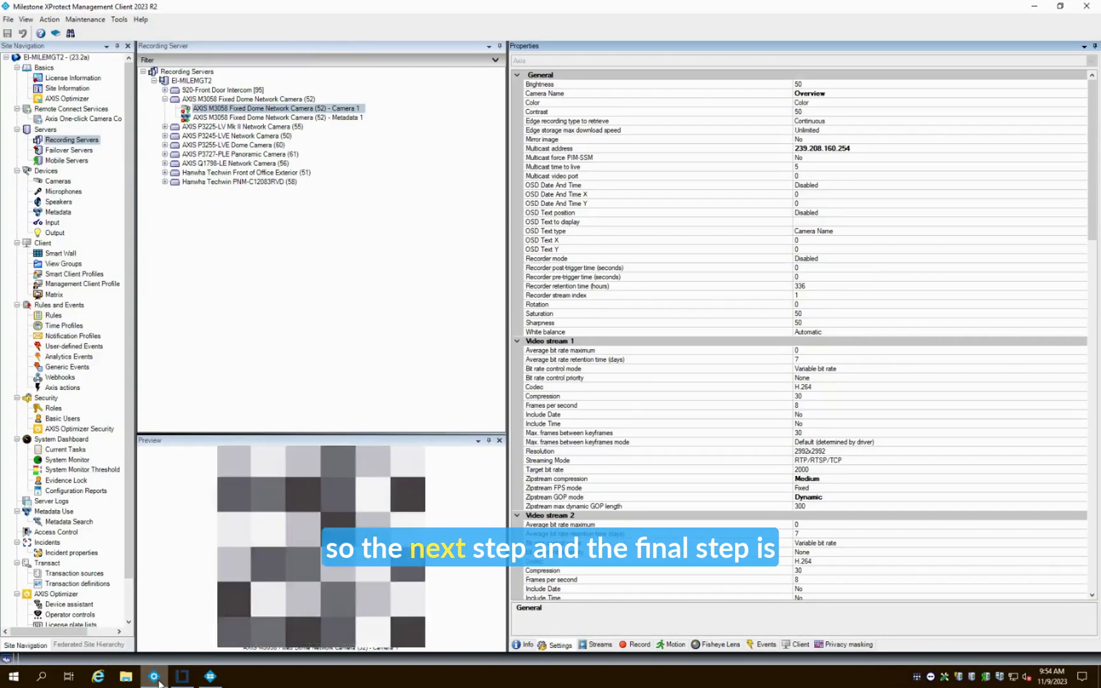
Step: Expand the Axis group under Devices > Cameras and view its Streams tab
click(525, 644)
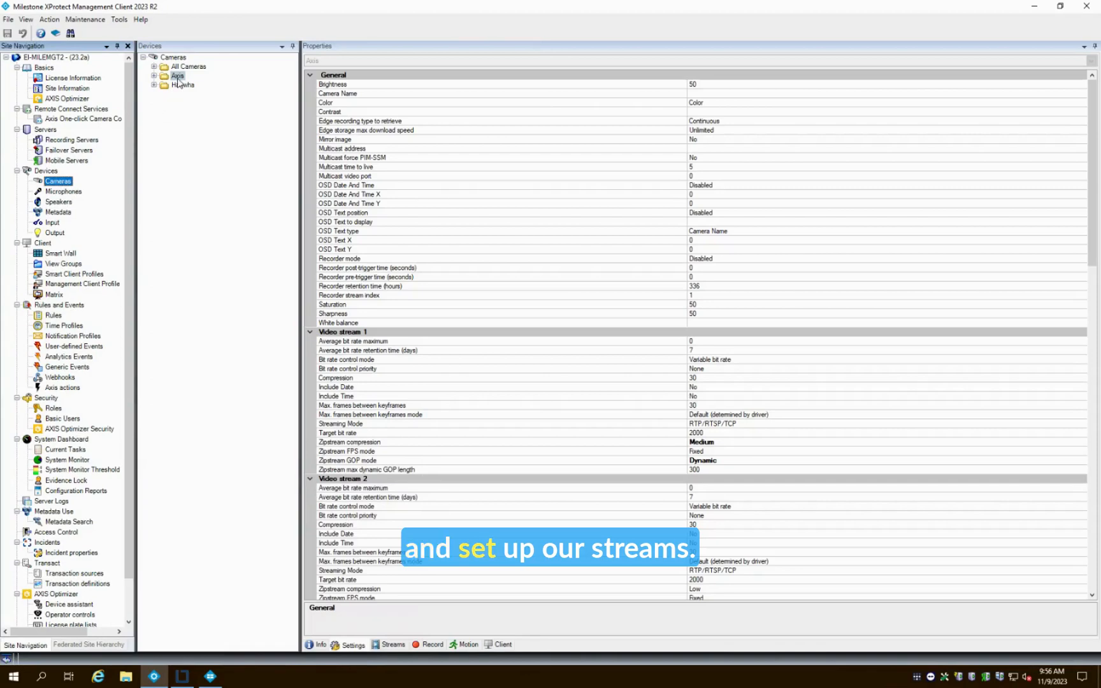
mouse_move(177, 76)
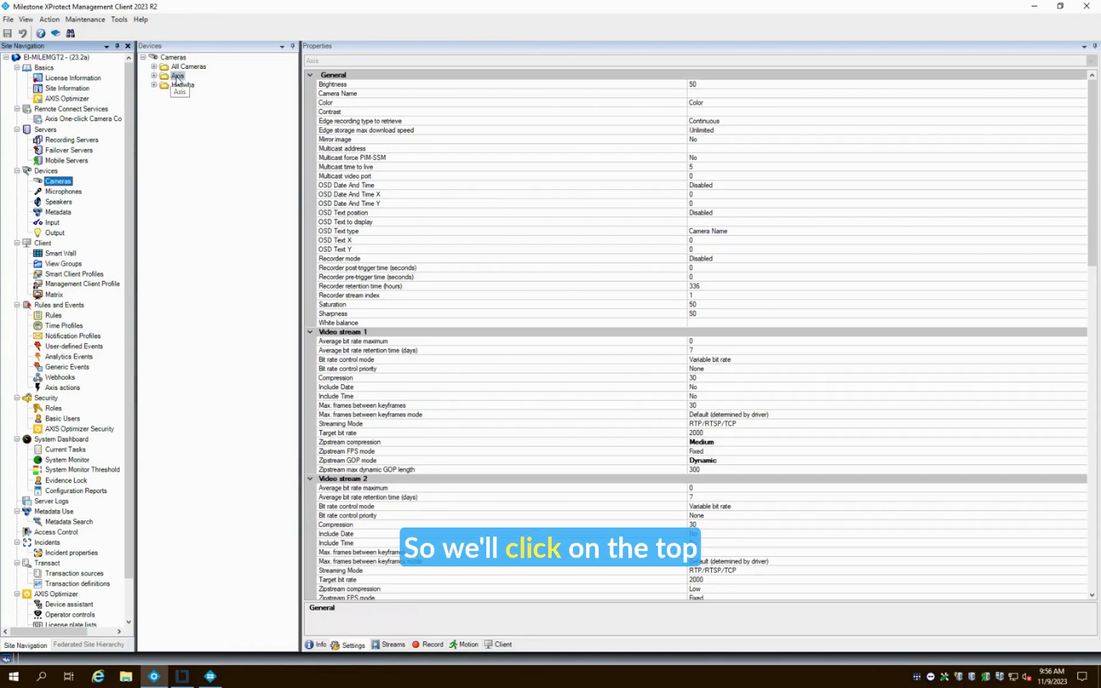
click(154, 75)
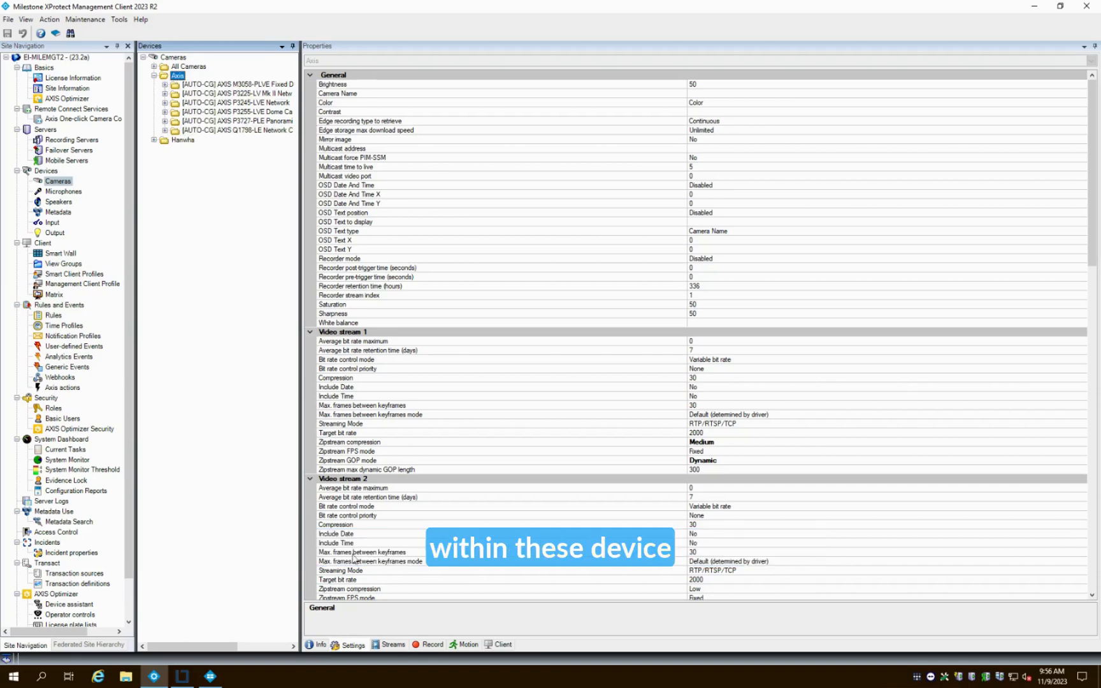
click(392, 645)
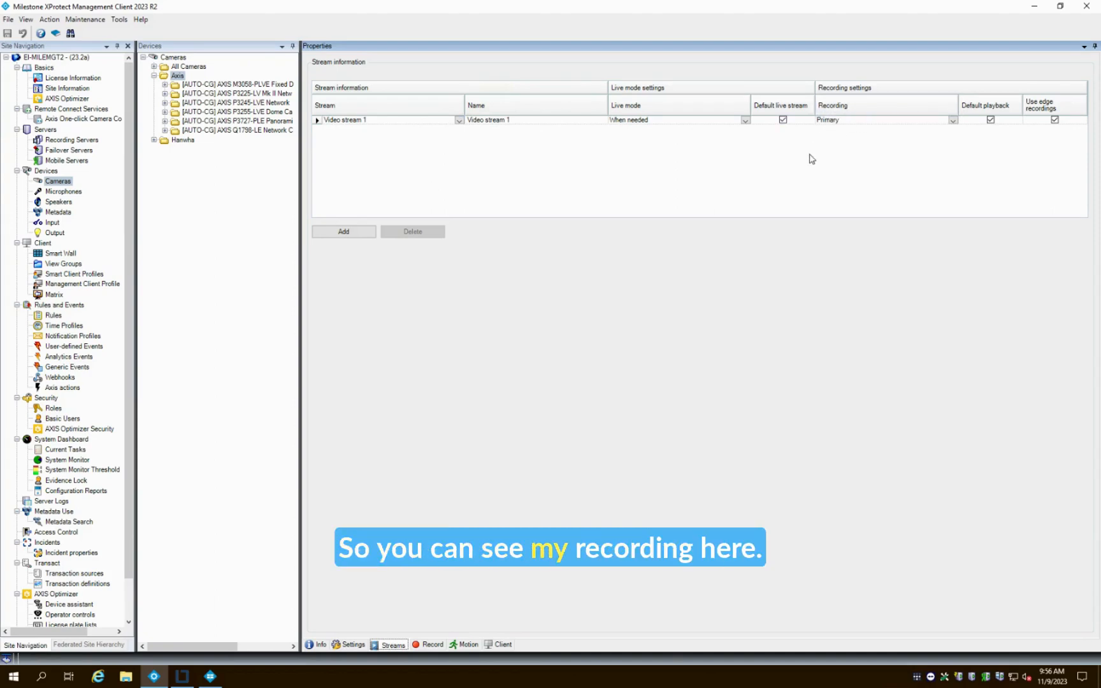
Step: Add two stream rows to the Axis group, set to Video stream 2 and Video stream 3
click(343, 232)
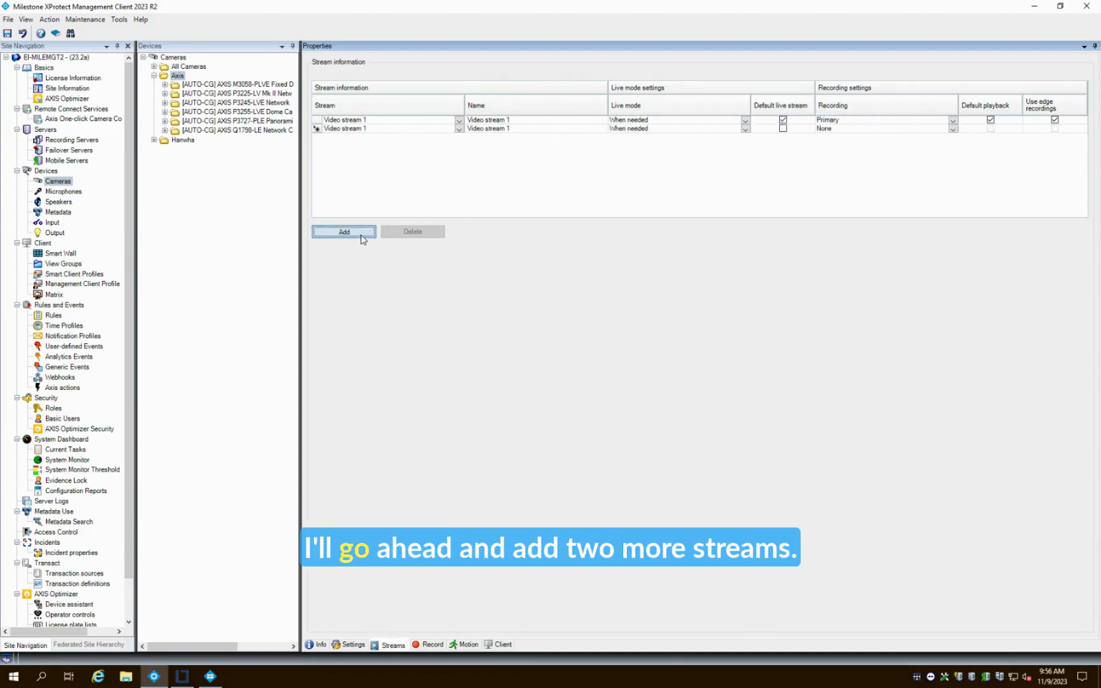
click(344, 232)
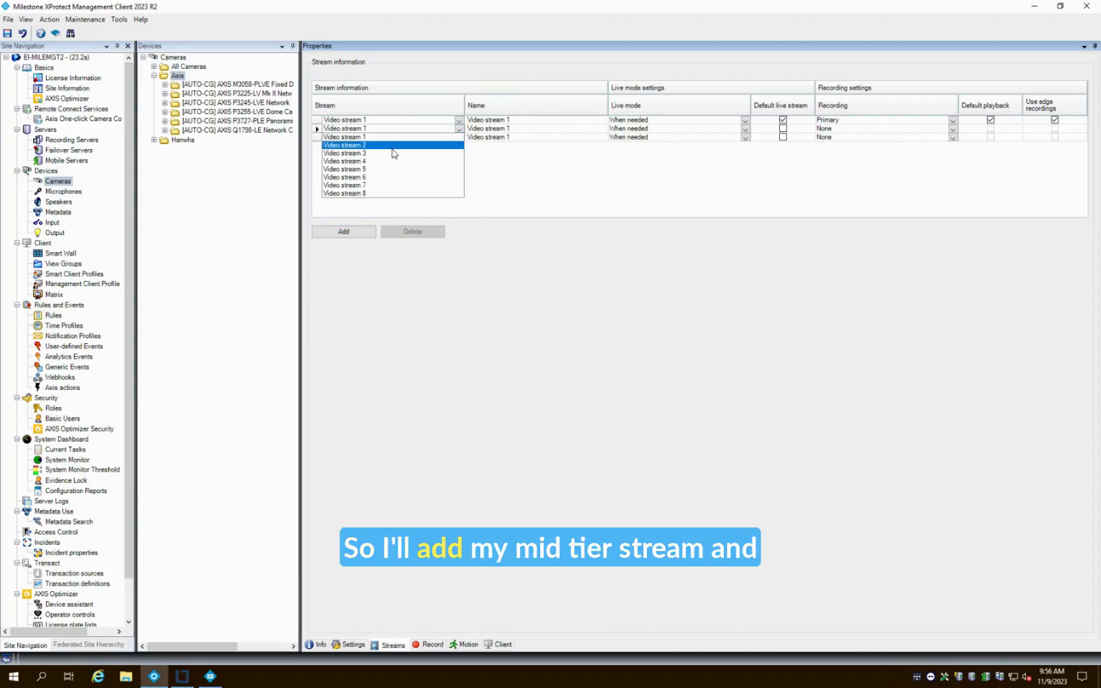
click(344, 160)
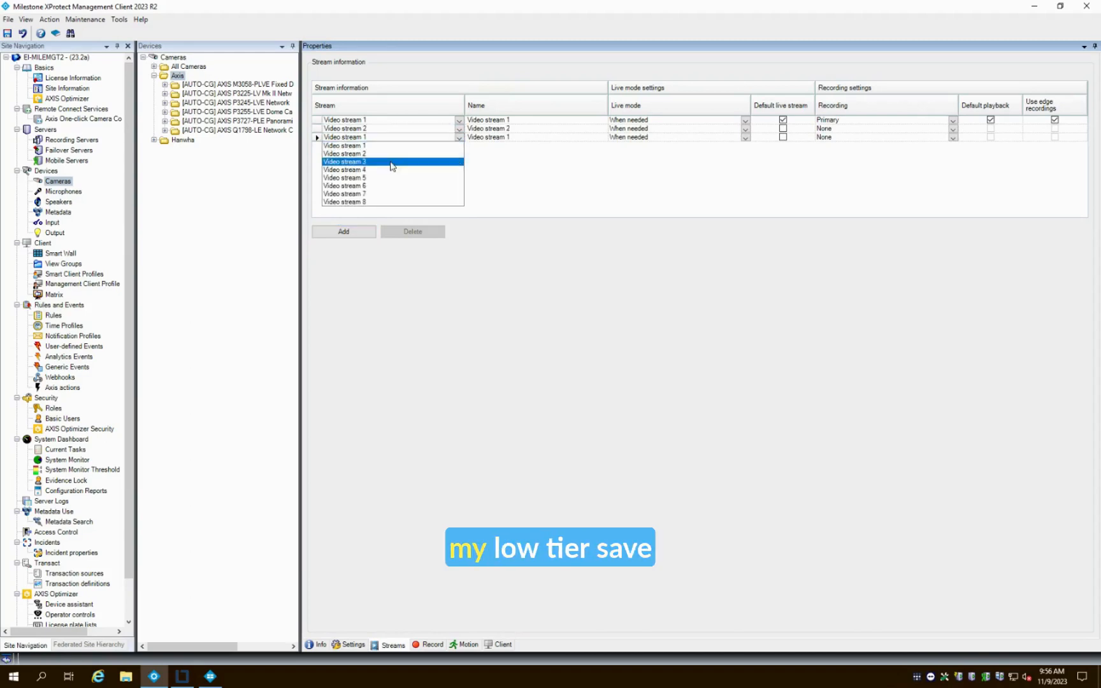
click(345, 162)
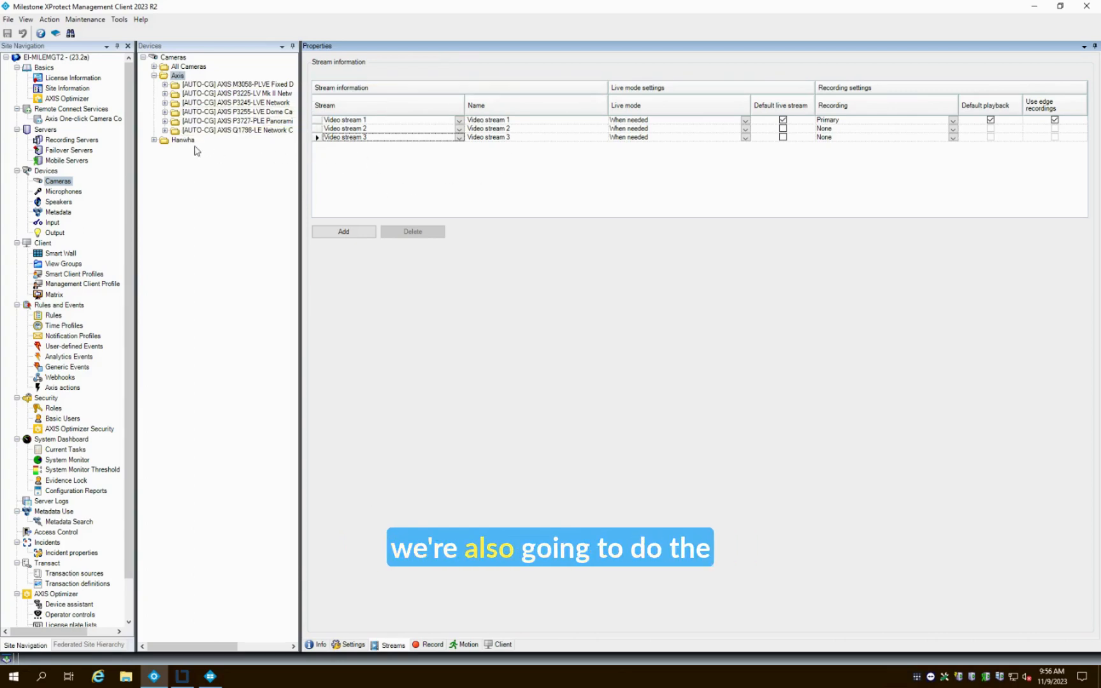
Step: Give the Hanwha device group Video streams 1, 2 and 3, then go to Smart Client Profiles
click(344, 232)
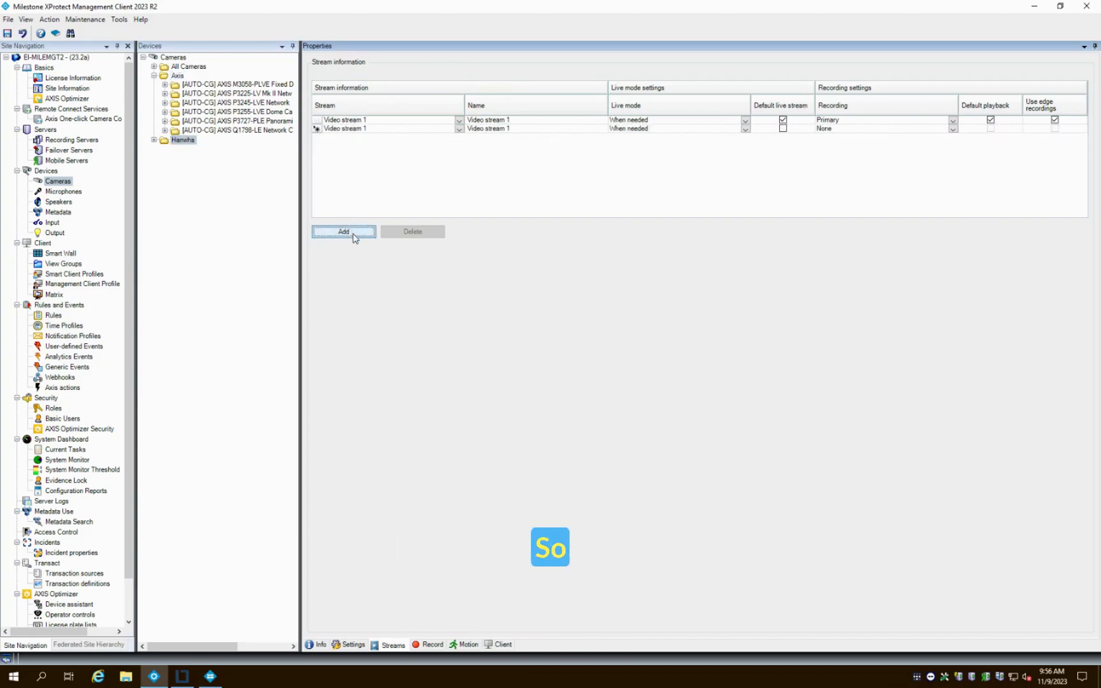
click(343, 232)
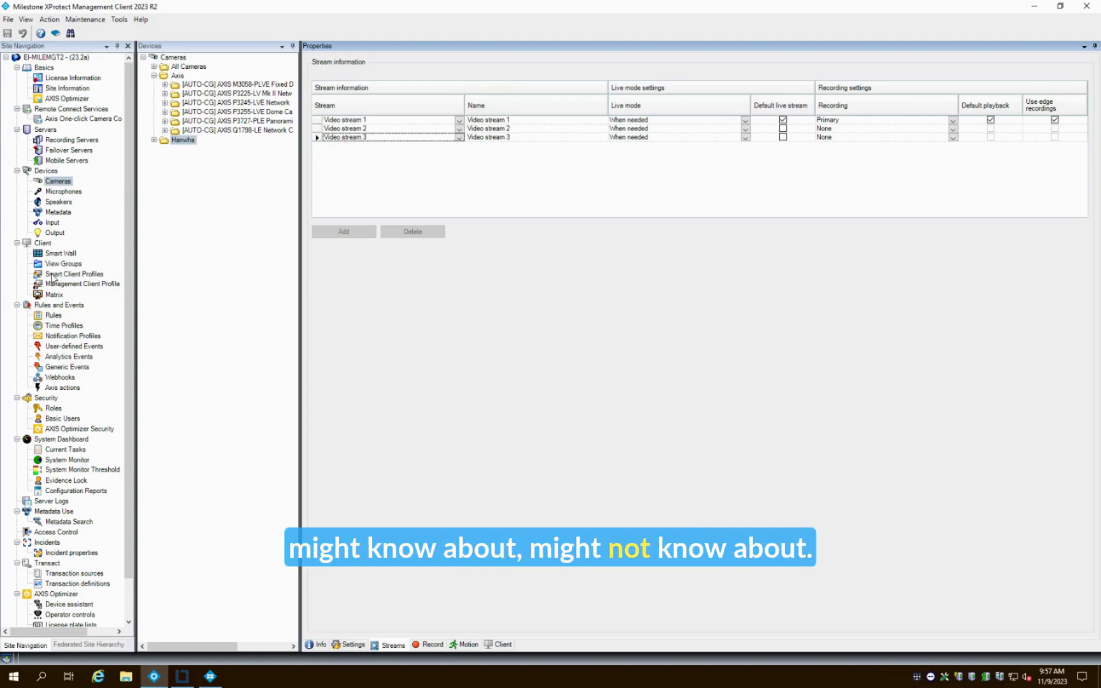
click(74, 274)
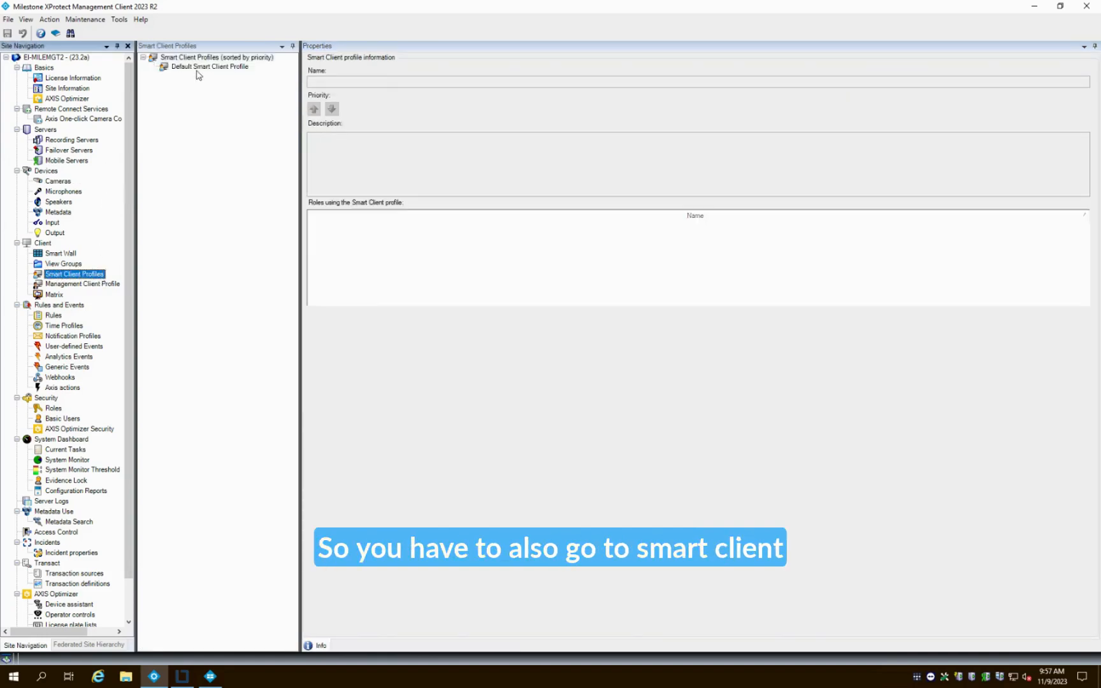
Step: Set Adaptive streaming to Enabled in the Default Smart Client Profile's Advanced settings
click(209, 66)
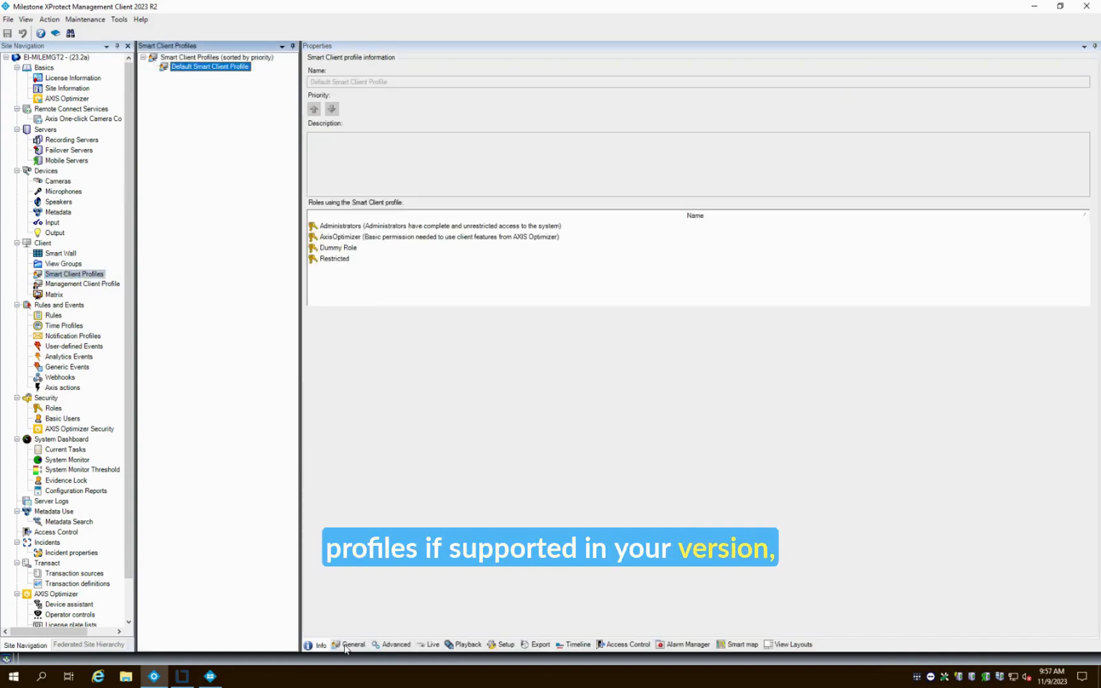
click(395, 645)
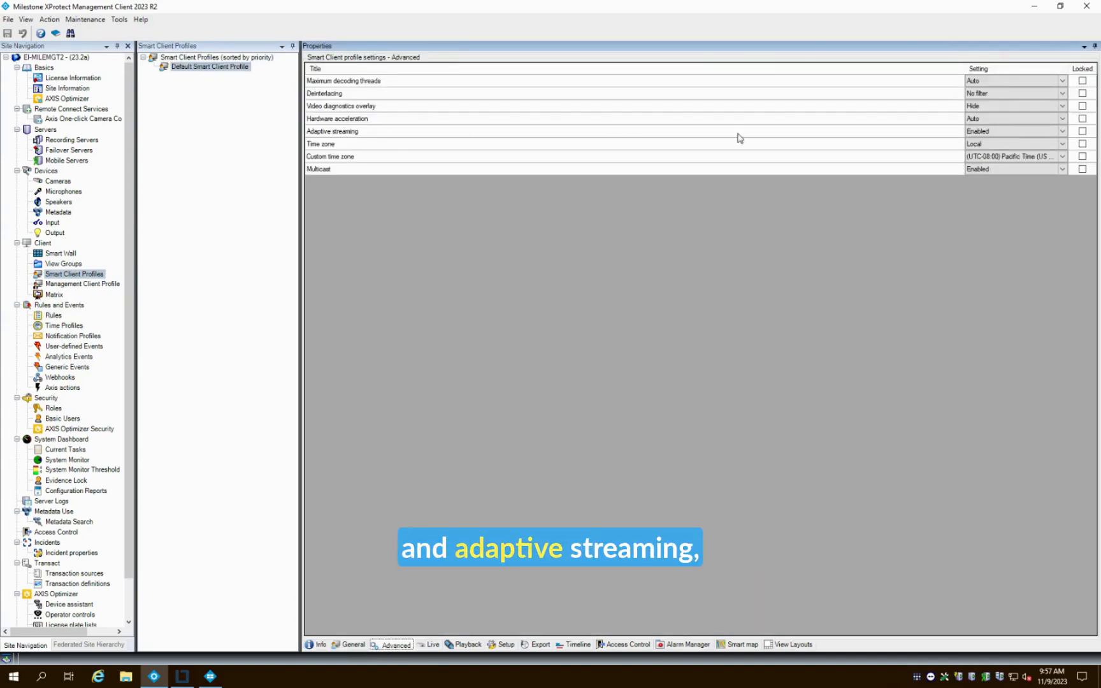
click(1011, 132)
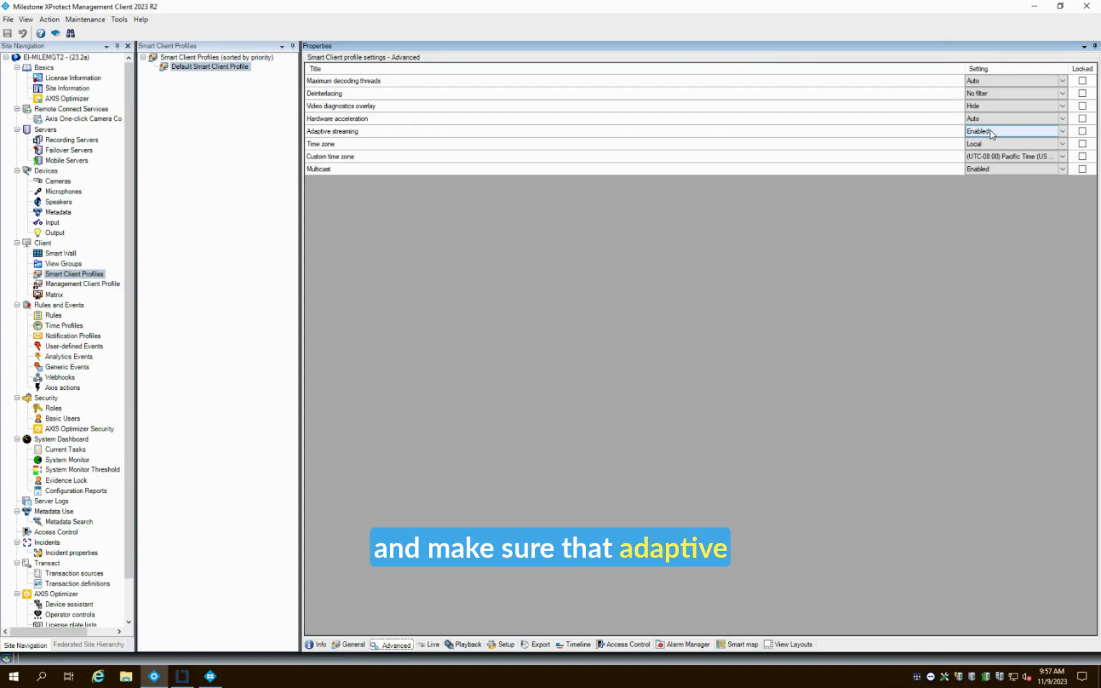